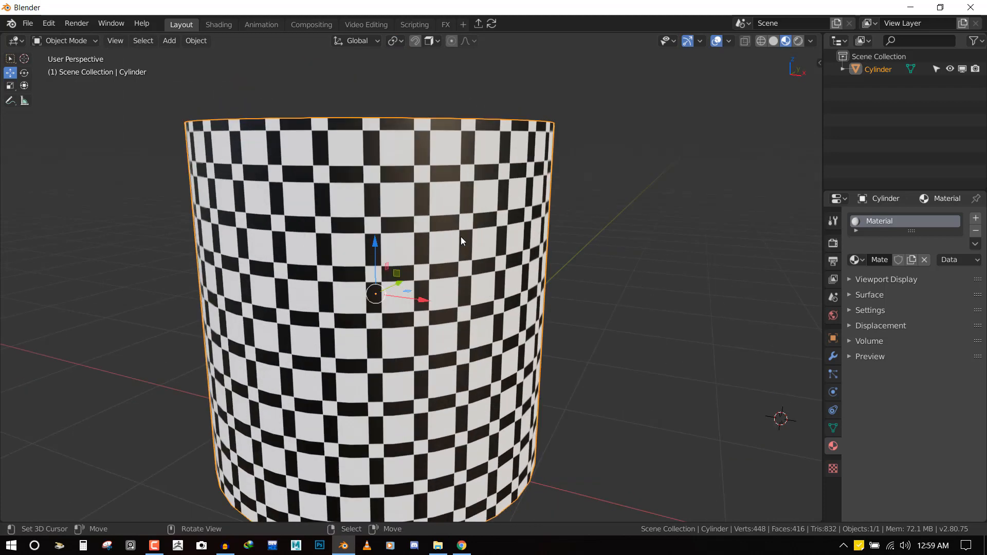
- Zoom the viewport in on the checker-textured cylinder
scroll(up, 3)
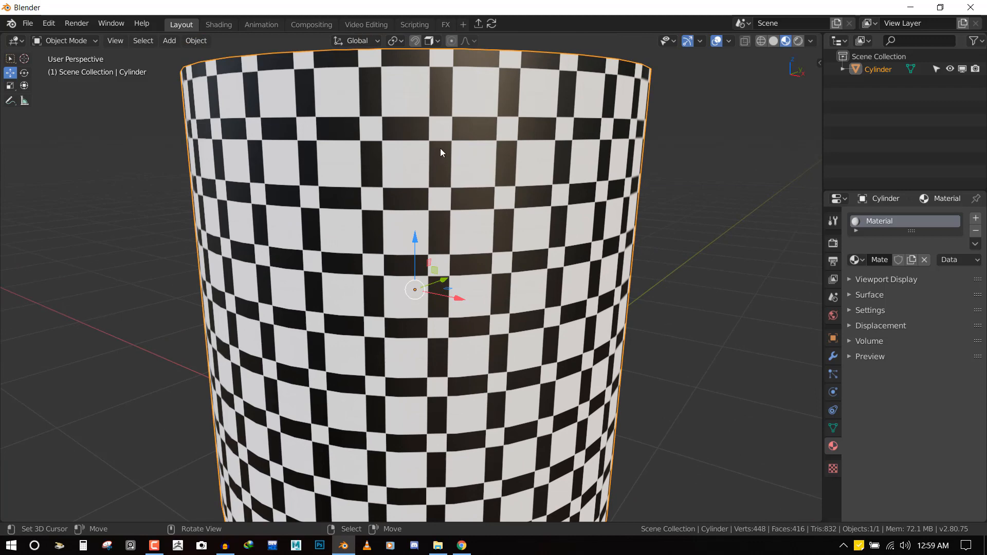
mouse_move(443, 184)
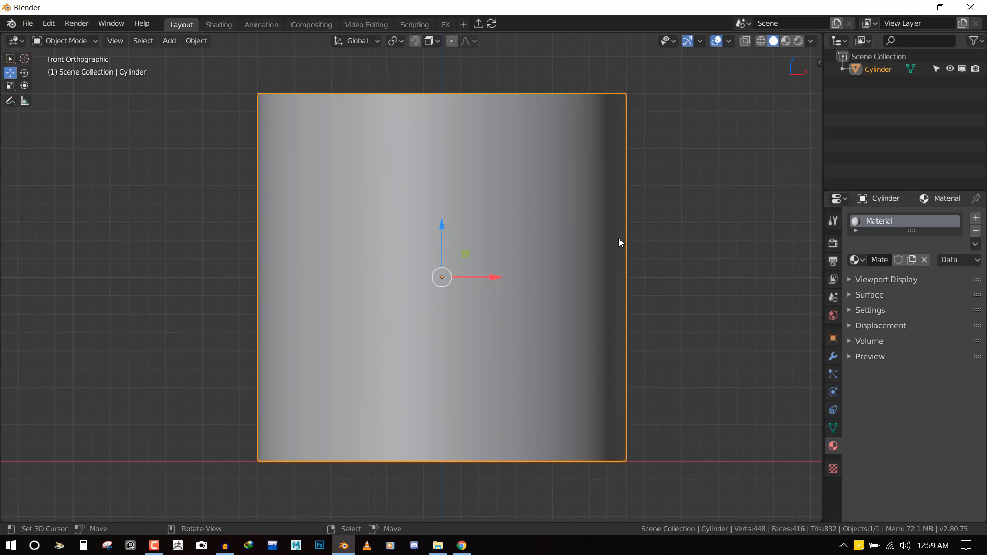
mouse_move(622, 252)
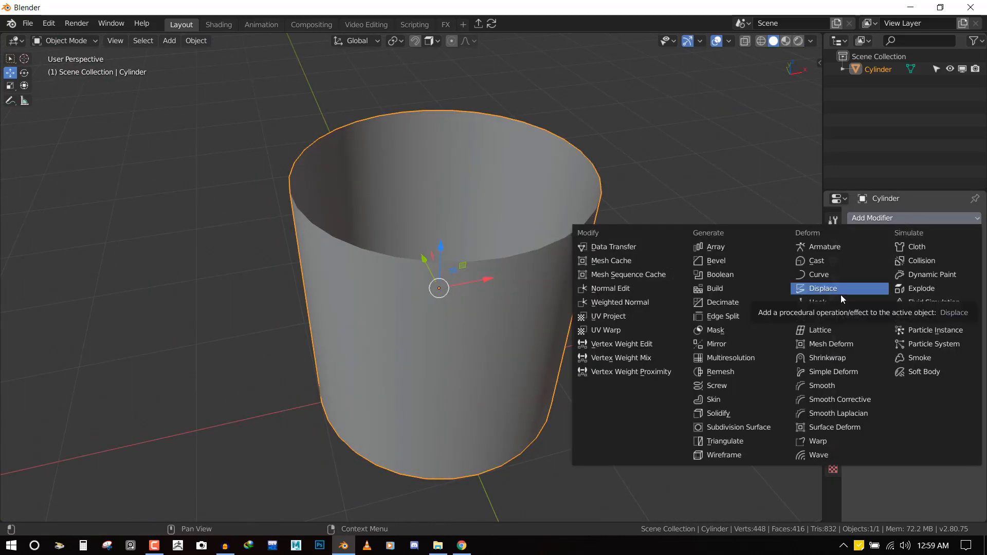
- Add a Multiresolution modifier and subdivide the cylinder to roughly 107,000 vertices
click(822, 289)
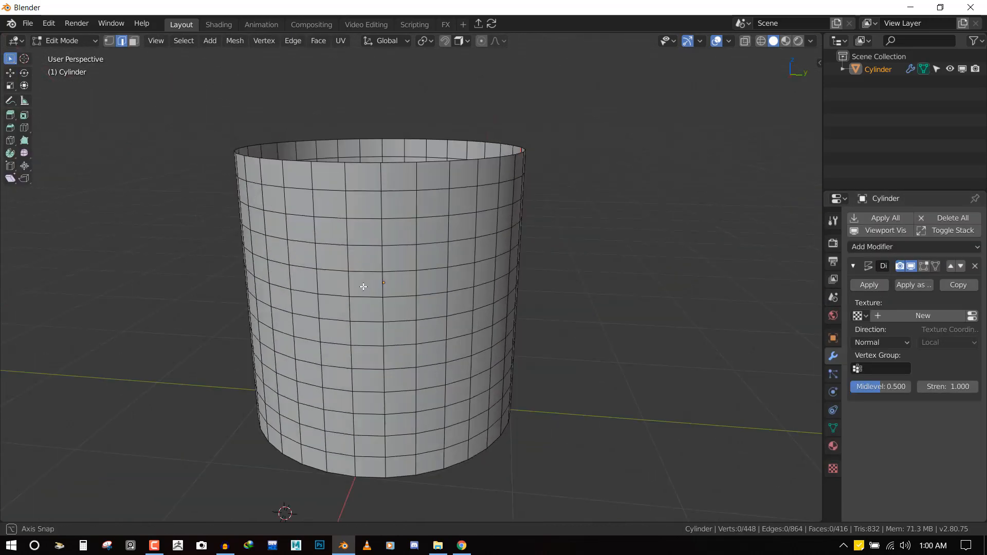
key(Tab)
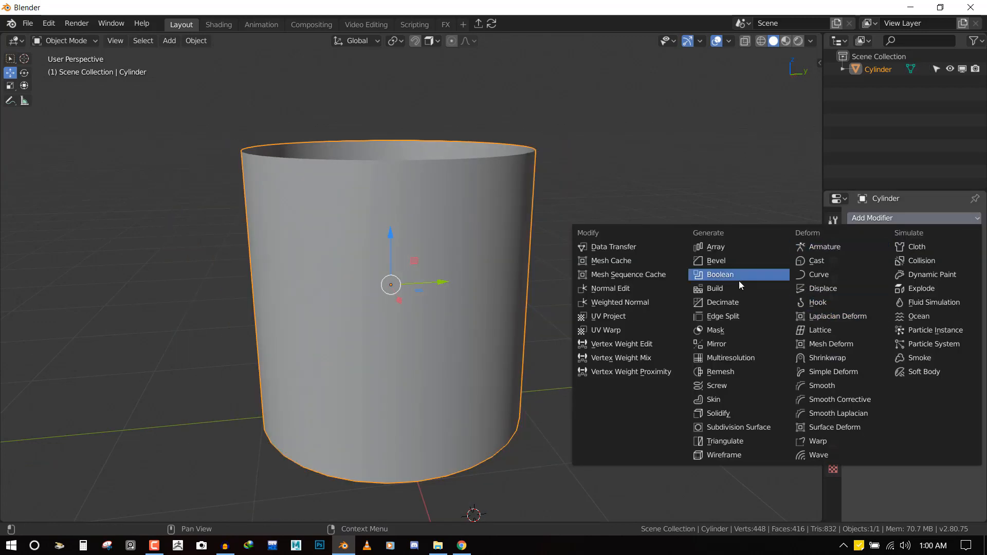
click(739, 427)
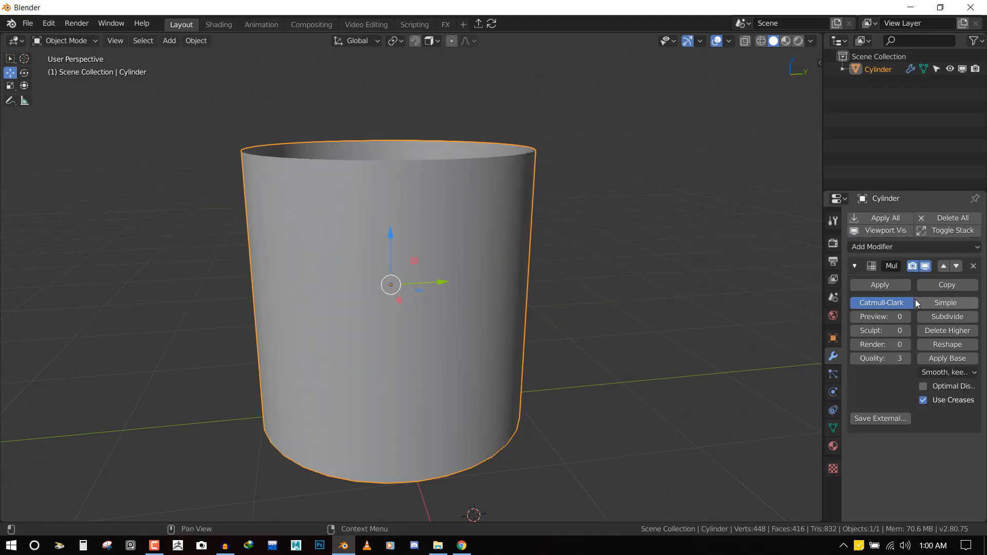
click(947, 317)
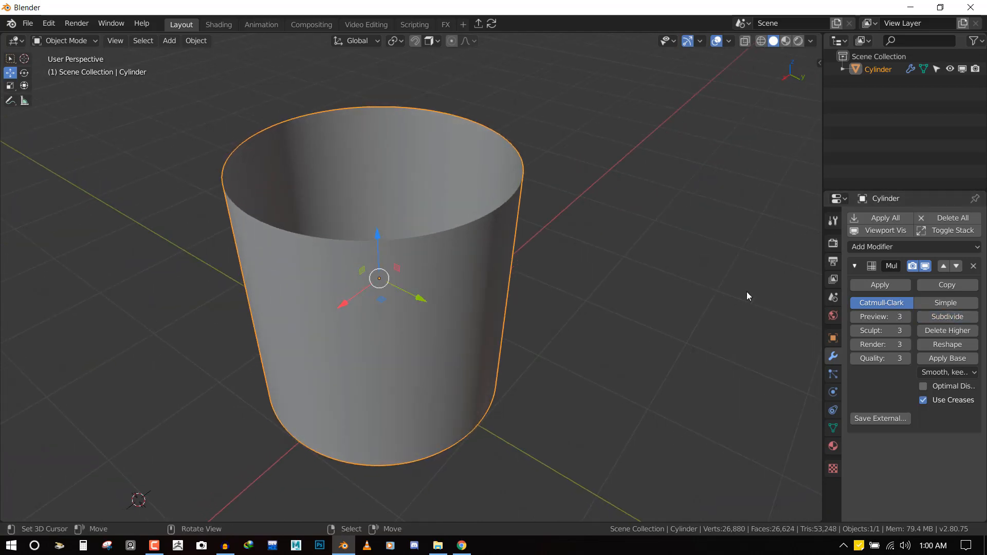
click(905, 317)
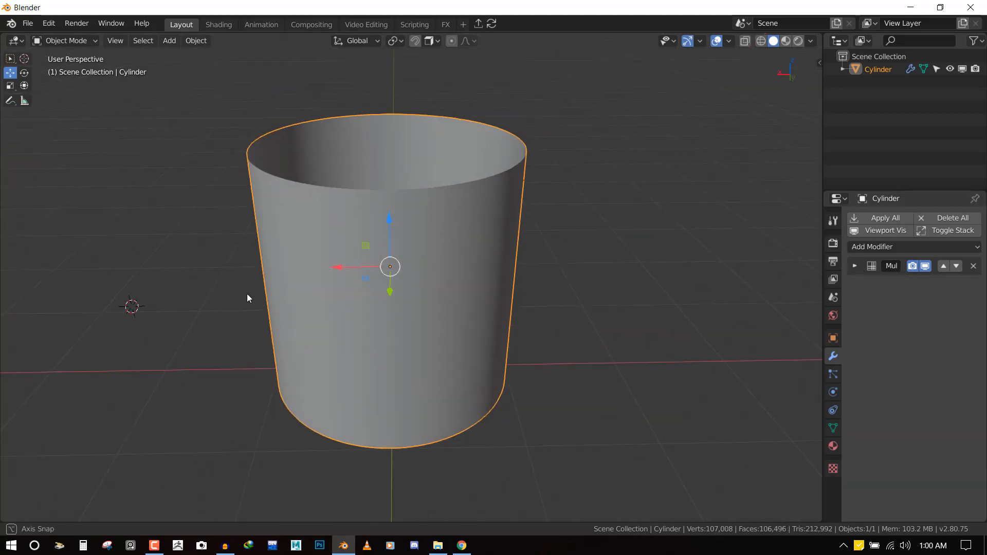
key(q)
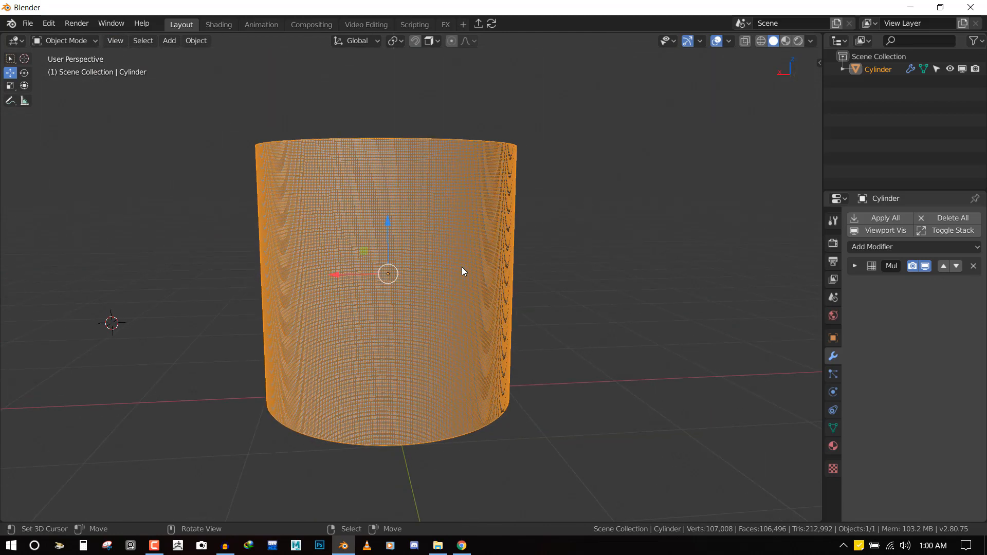
- Add a Displace modifier using CHECKER1.jpg, repeated 30 times in X and Y
click(912, 246)
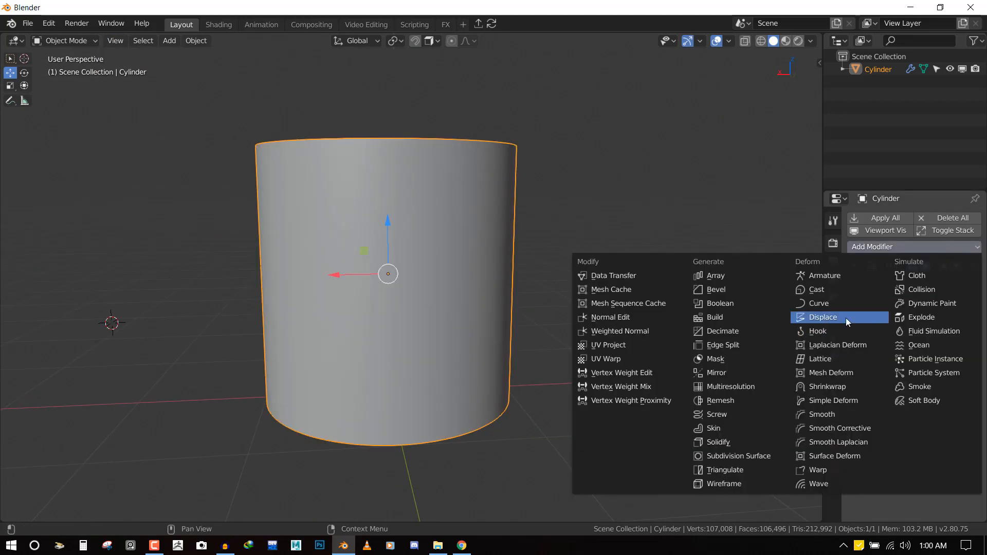
click(822, 317)
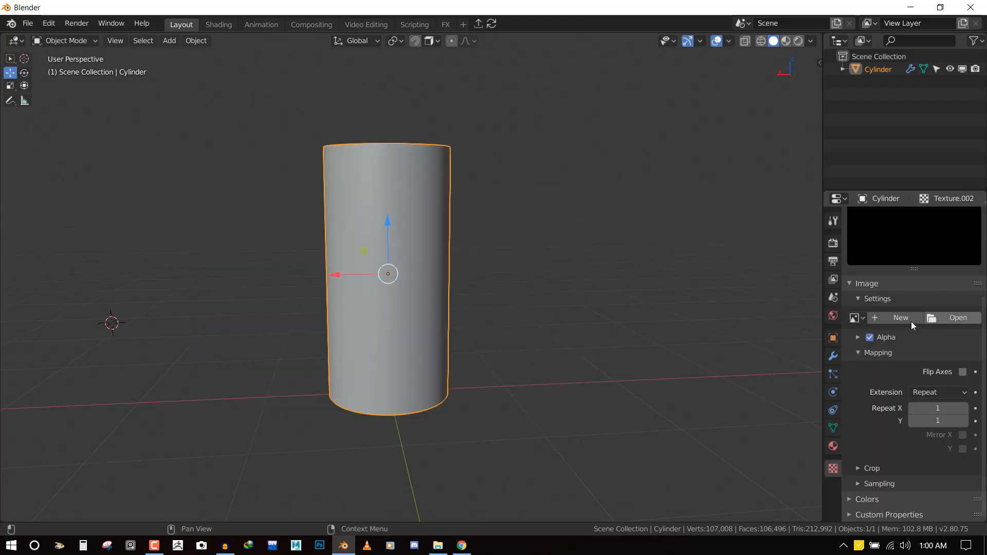
click(957, 317)
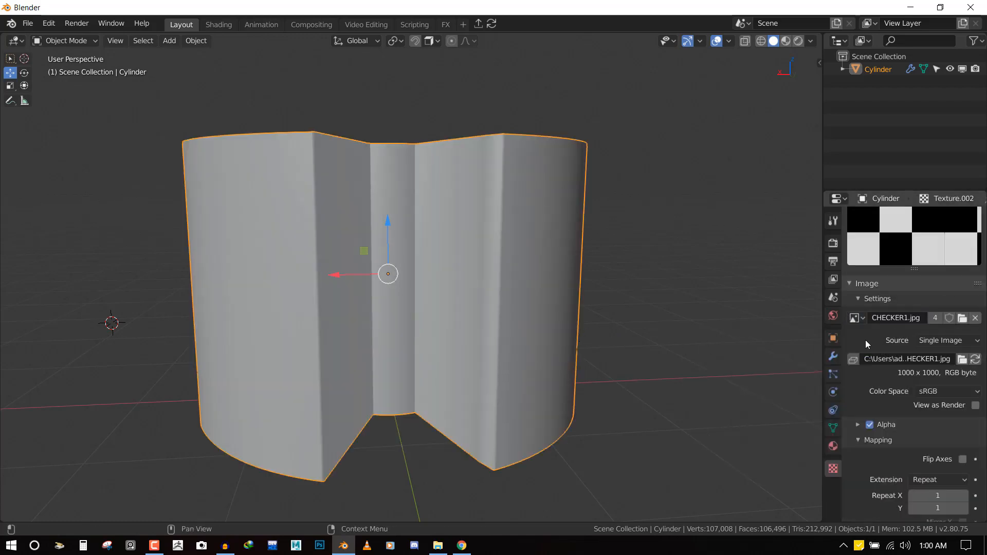
scroll(down, 3)
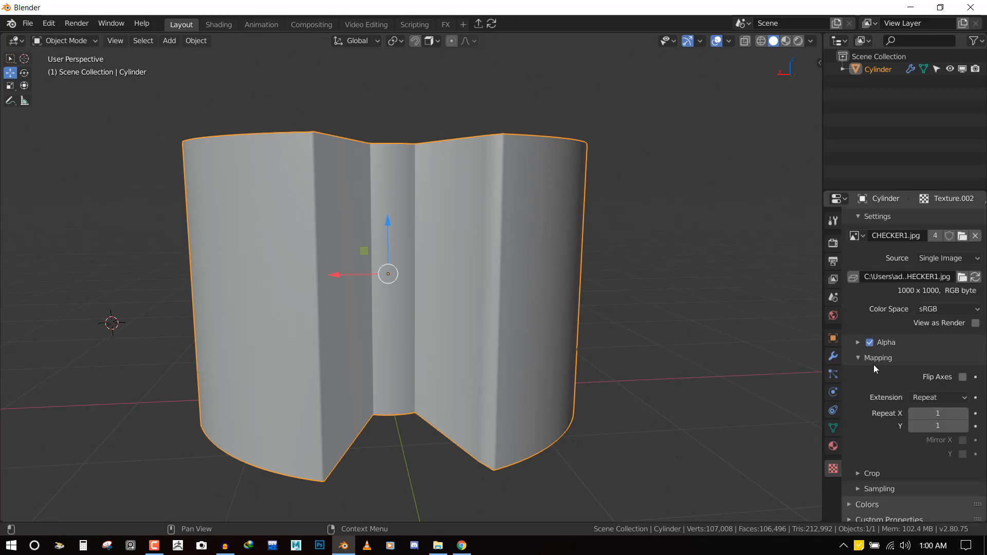
mouse_move(908, 392)
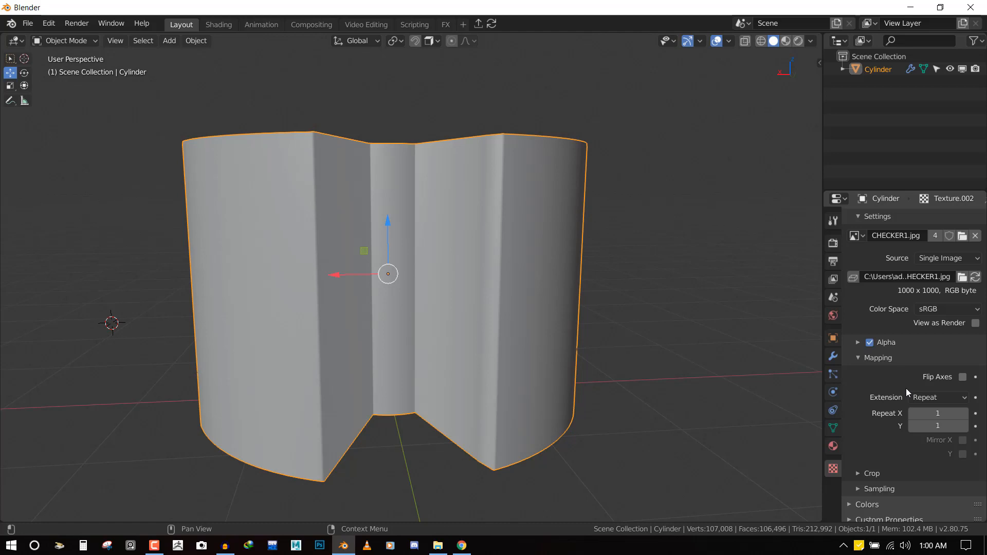
click(936, 413)
text(30)
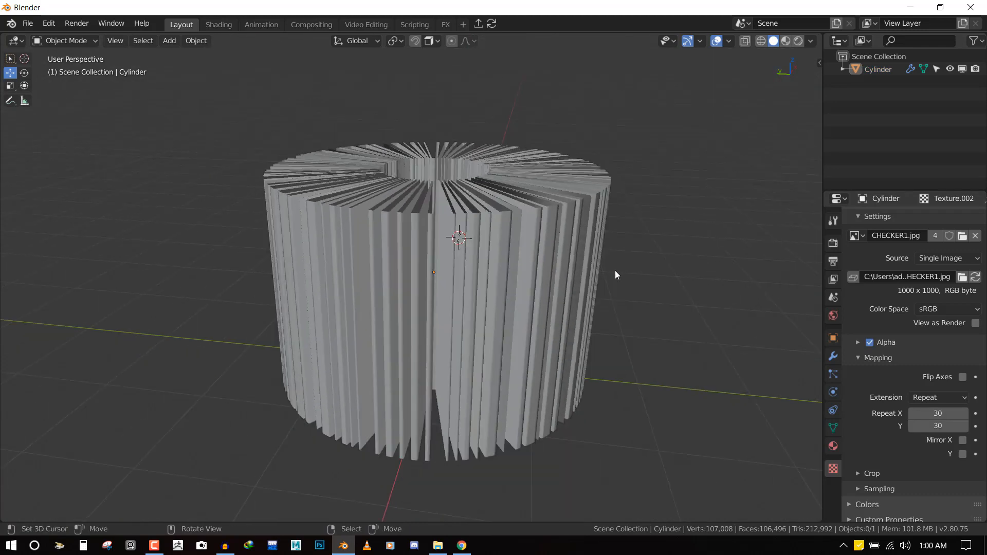
- Set Displace texture coordinates to UV with midlevel 0, refreshing its viewport visibility
click(832, 356)
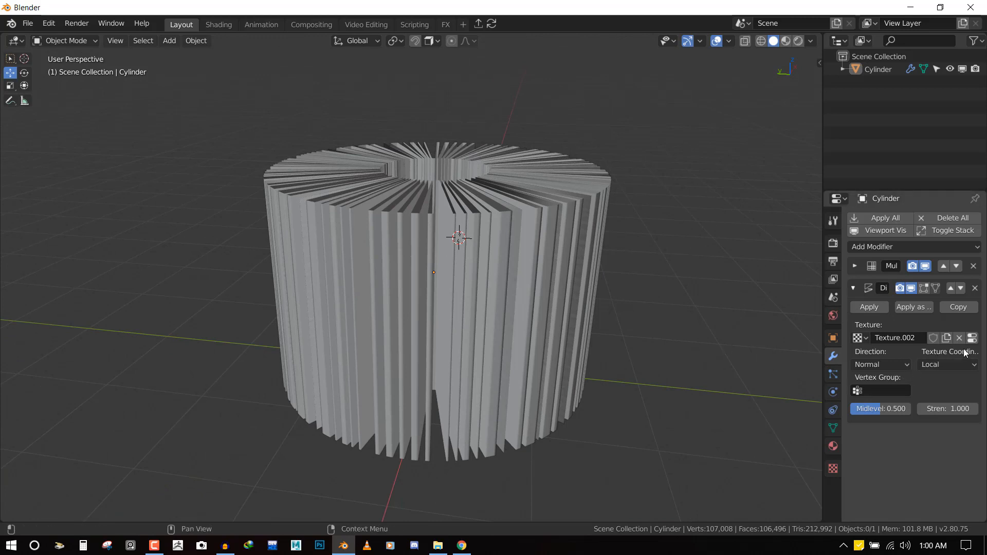
click(947, 365)
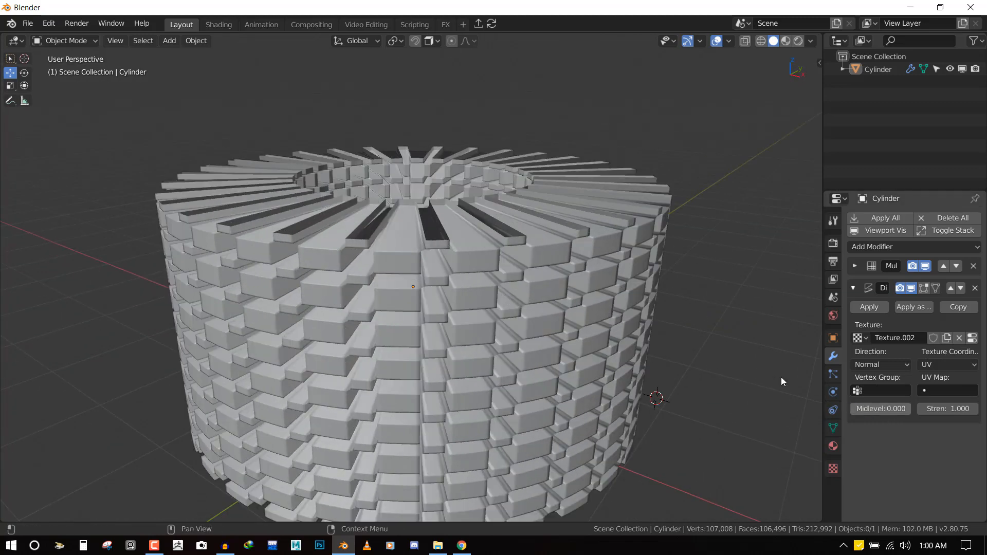
click(911, 288)
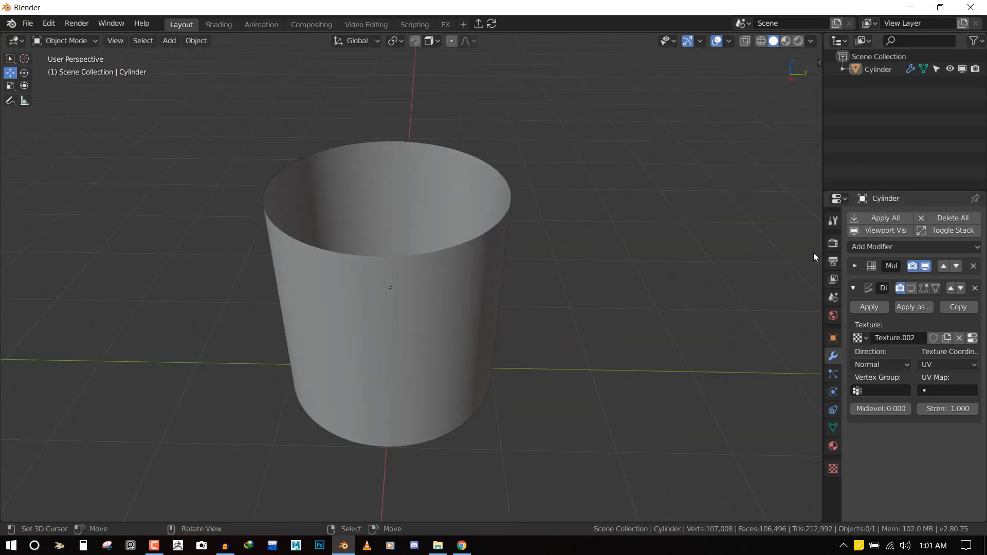
click(911, 287)
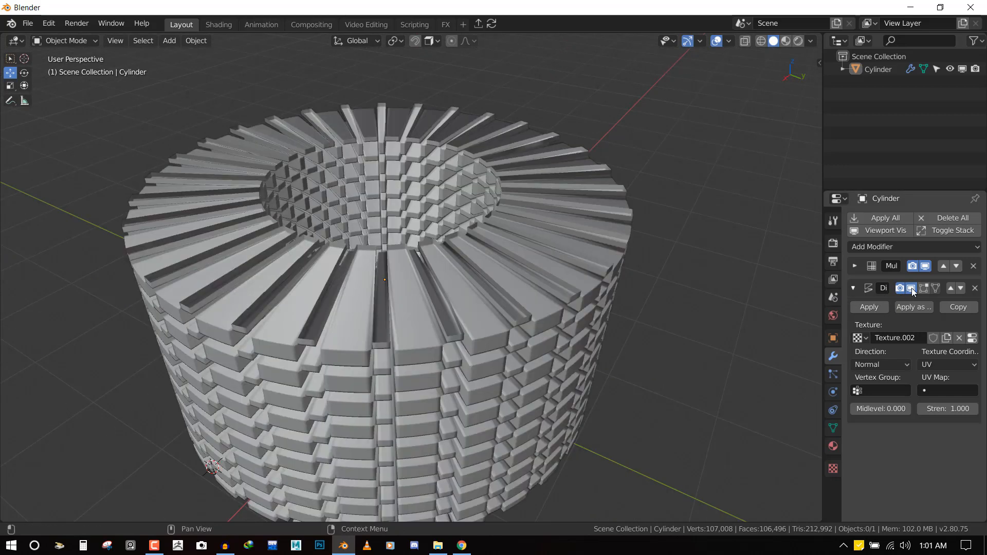
click(910, 288)
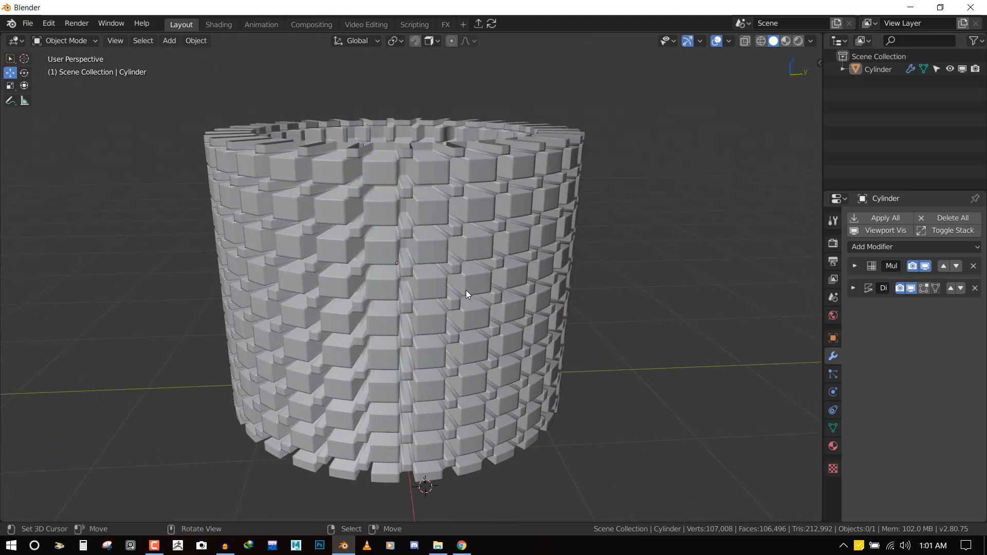
mouse_move(487, 299)
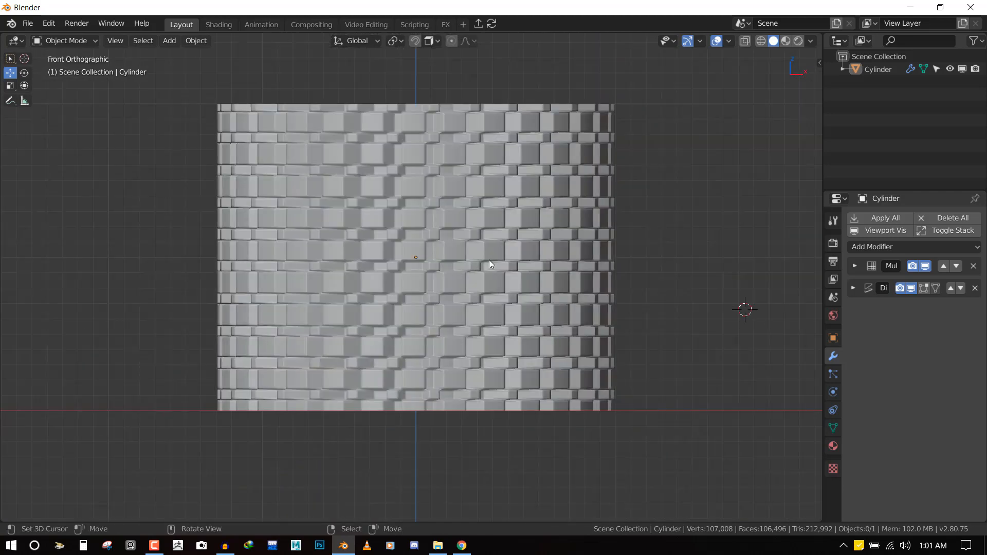
- Duplicate the blocky cylinder and name the copy 'brush'
click(416, 257)
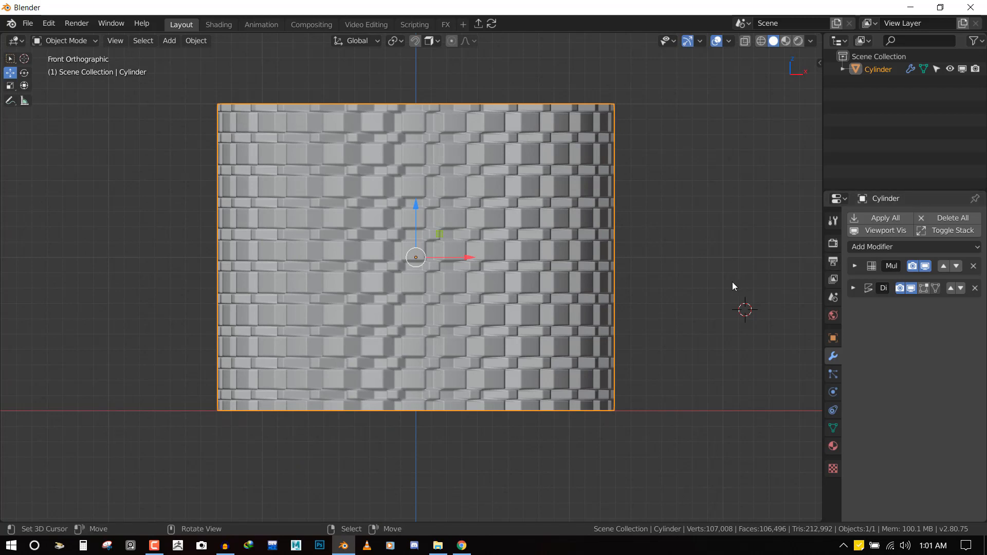
scroll(down, 3)
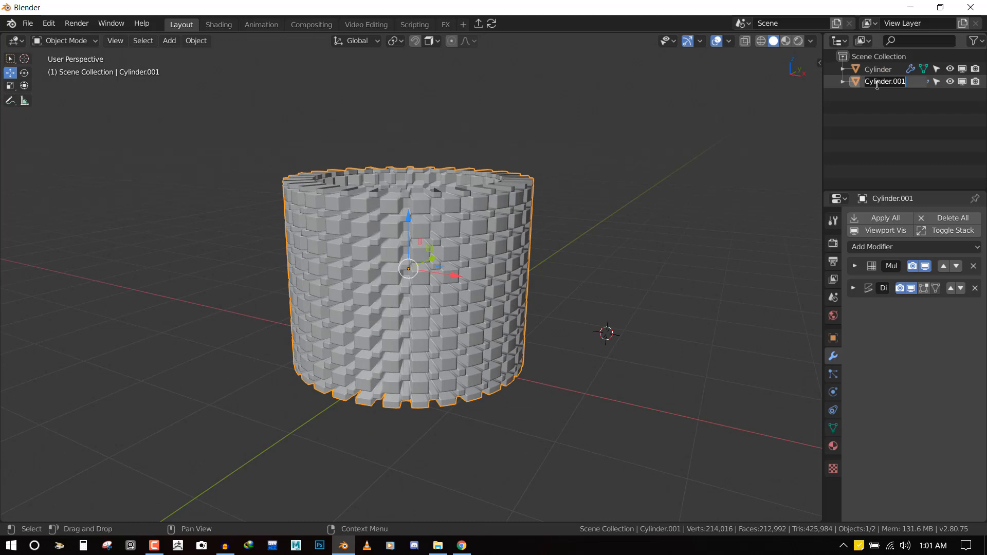
text(bus)
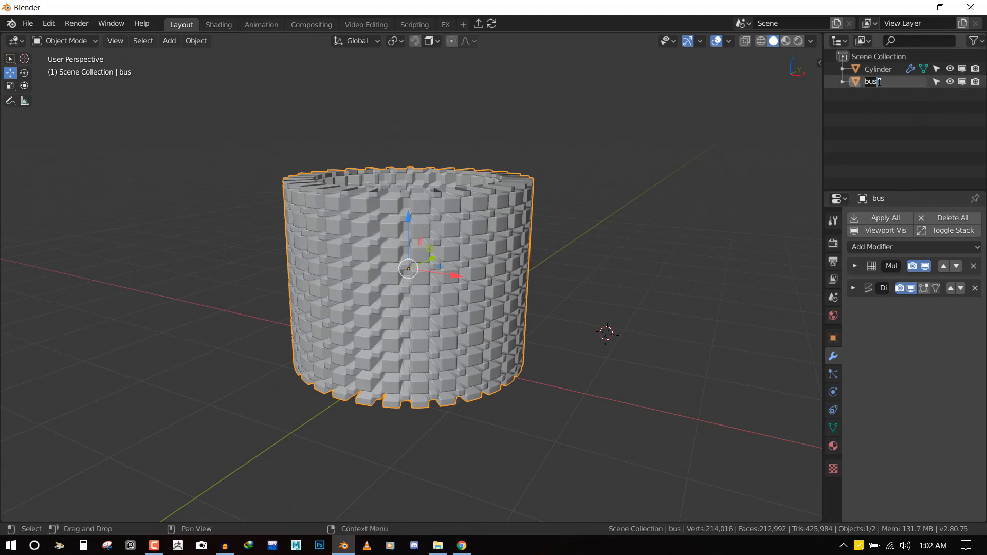
text(brush)
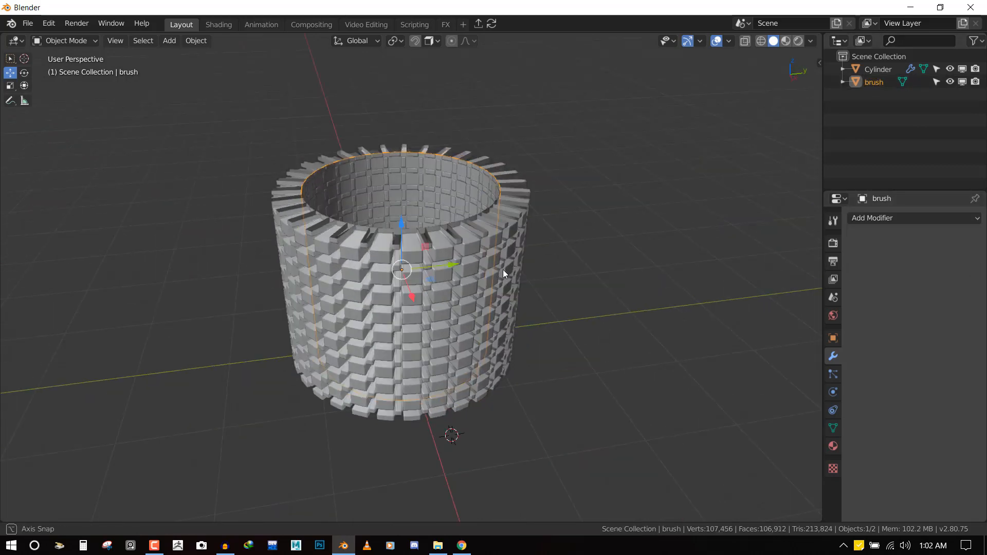
key(g)
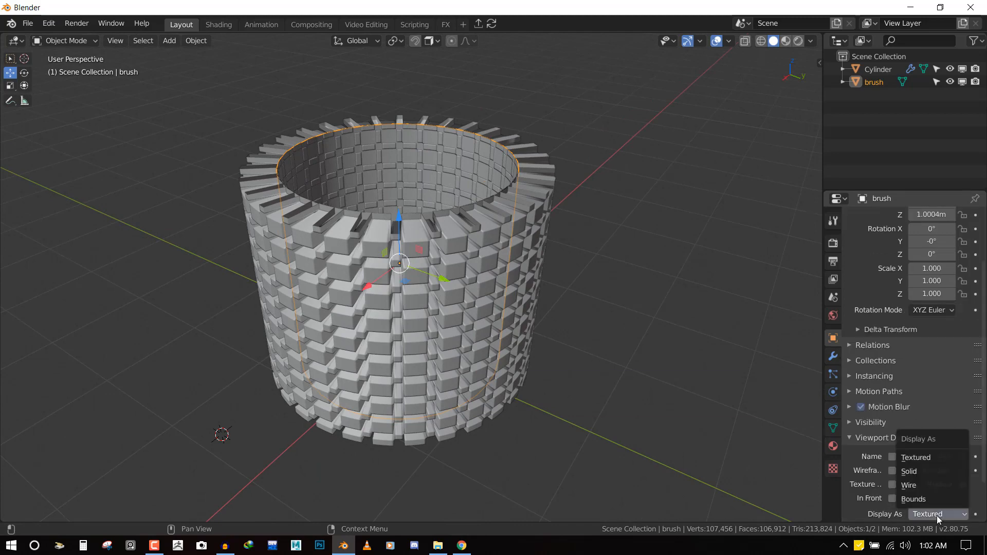
- Display the brush object in the viewport as Bounds
click(913, 499)
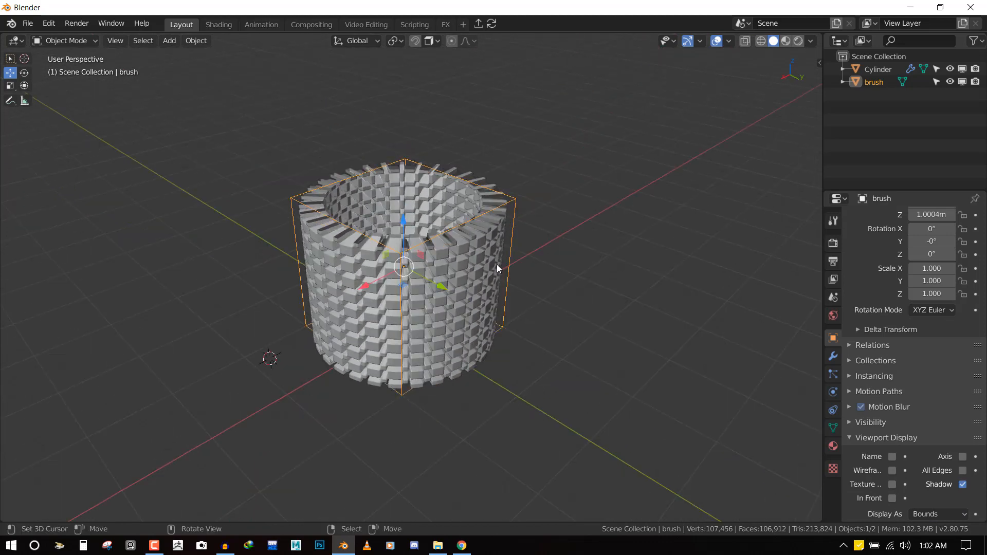
click(937, 514)
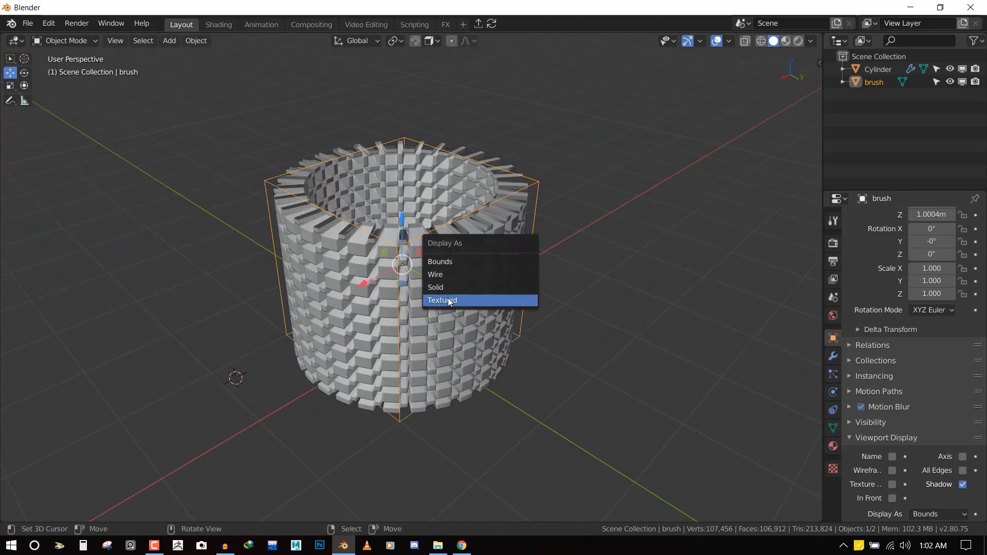
click(434, 274)
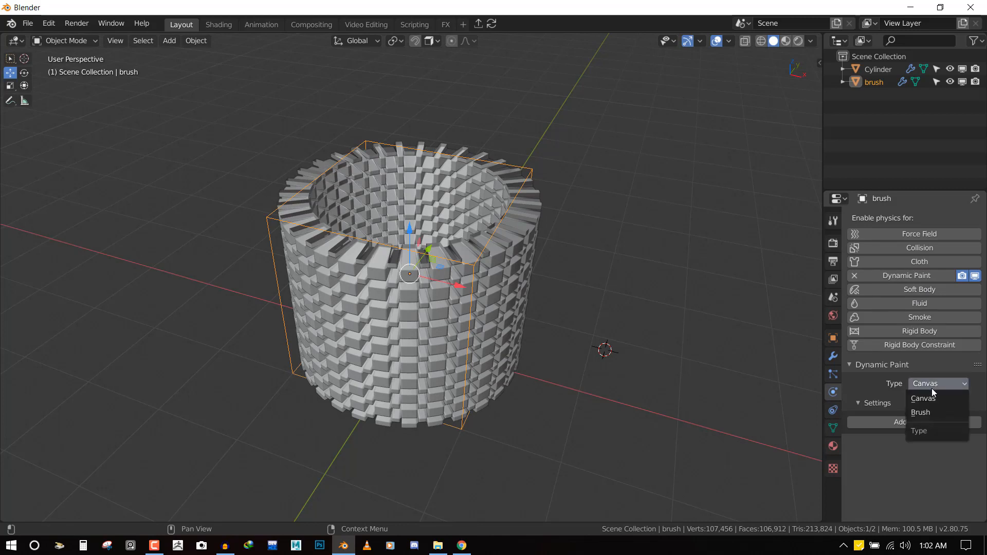
- Set brush's Dynamic Paint type to Brush with Mesh Volume + Proximity source
click(920, 412)
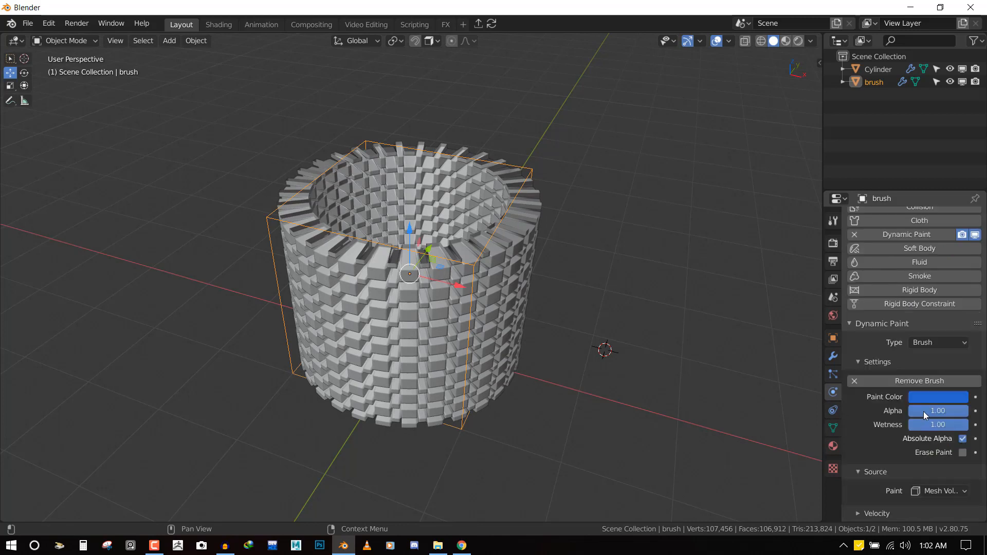
click(937, 491)
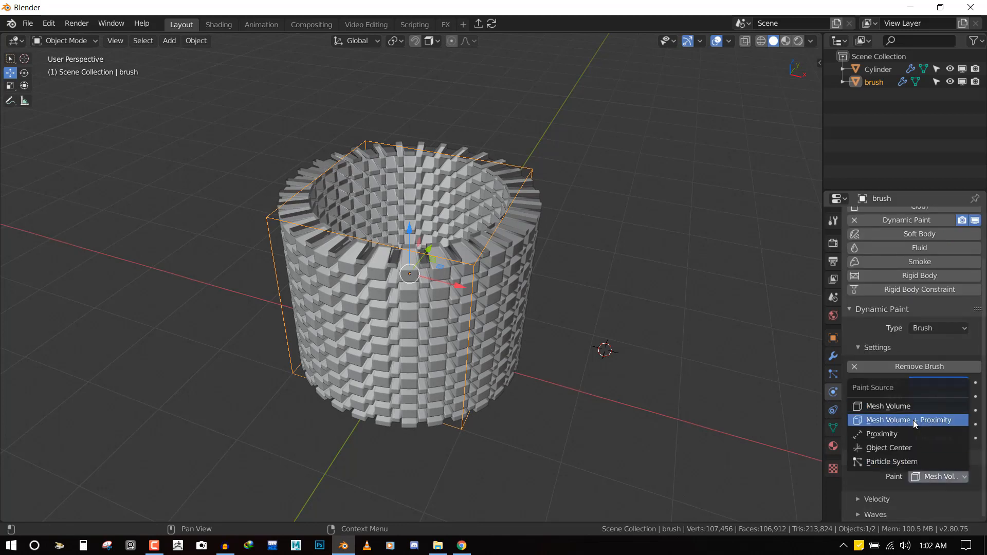
mouse_move(889, 424)
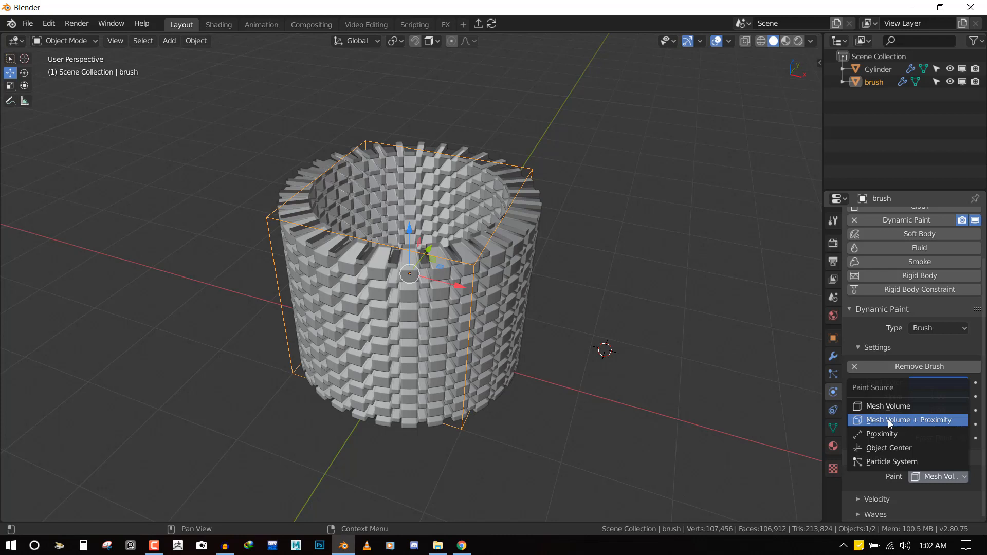
mouse_move(897, 423)
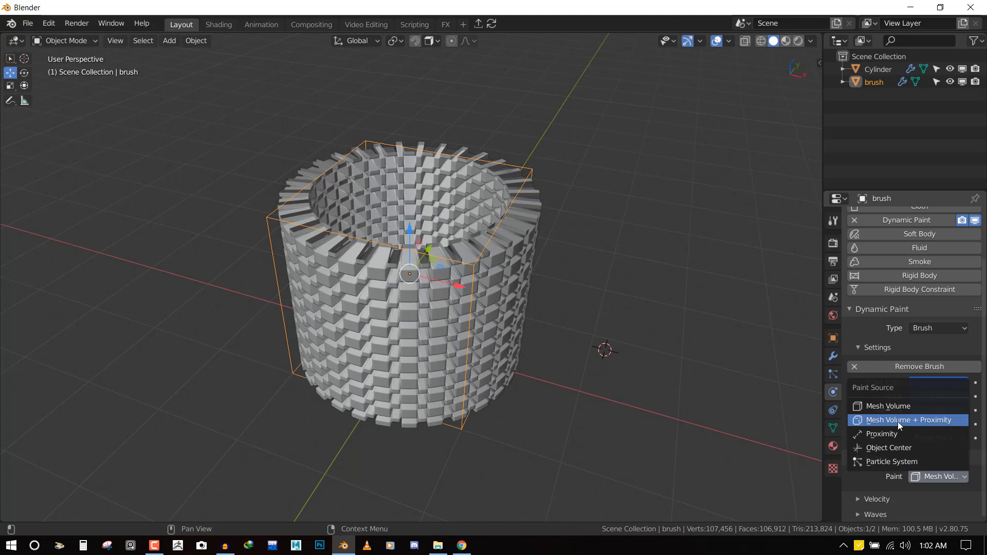
click(908, 419)
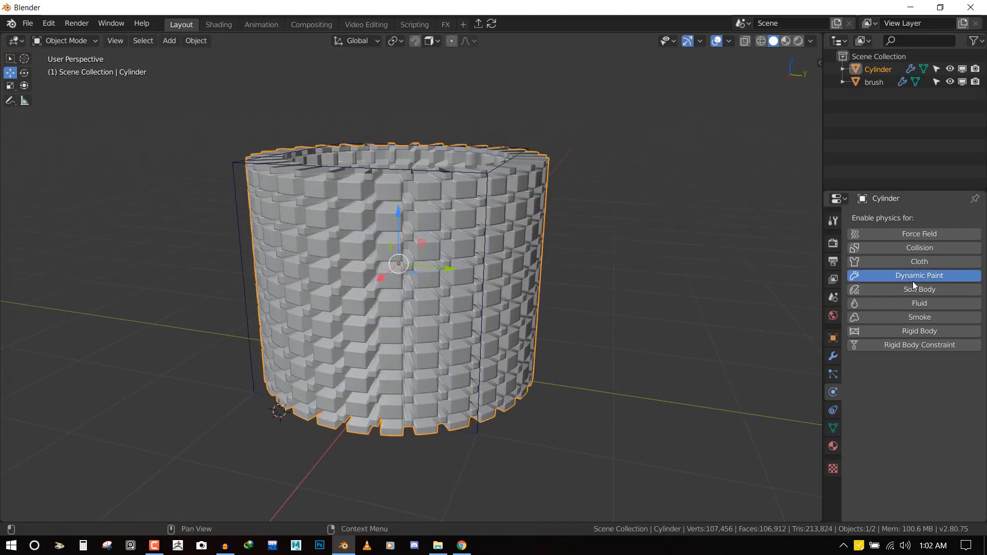
- Add a Dynamic Paint canvas to the cylinder with a Weight surface type
click(919, 275)
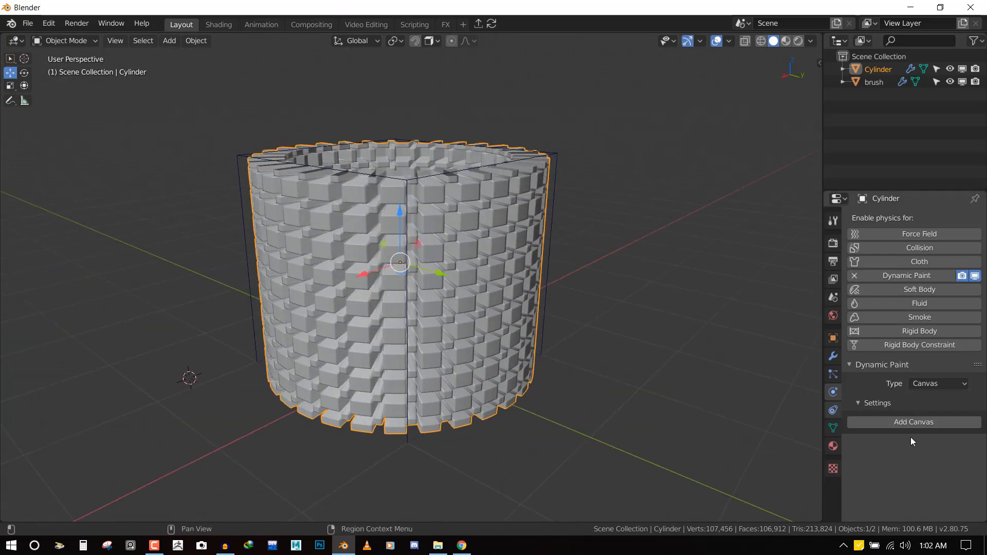
mouse_move(913, 422)
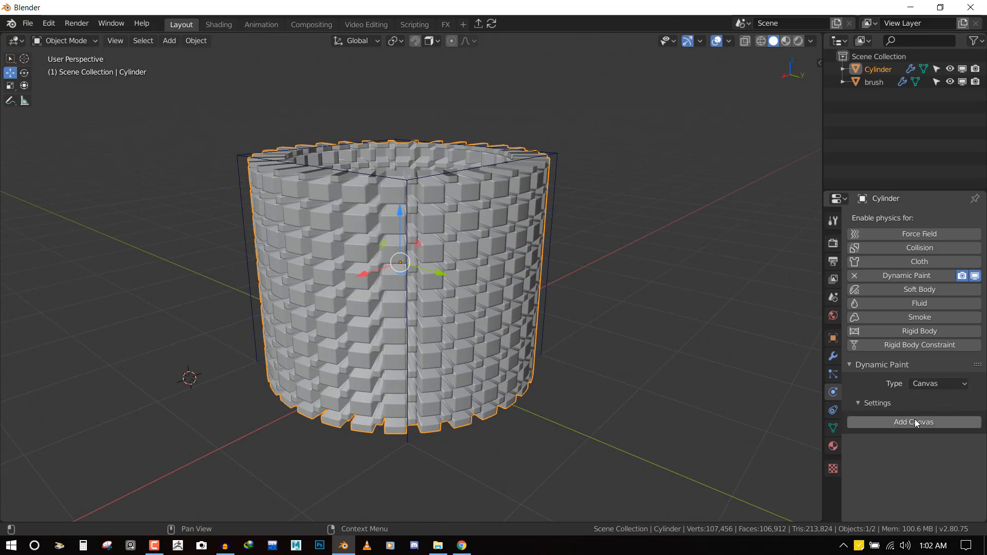
click(913, 421)
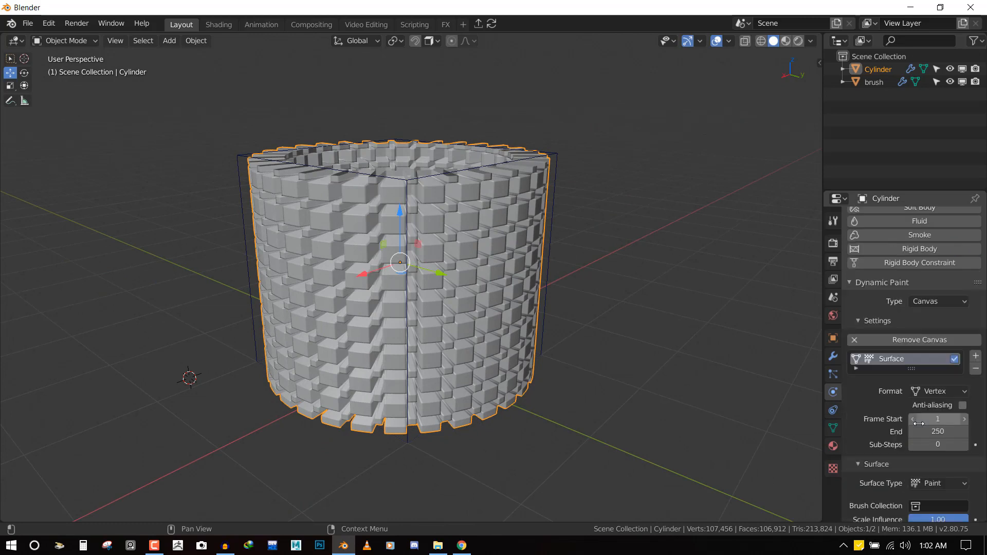
scroll(down, 3)
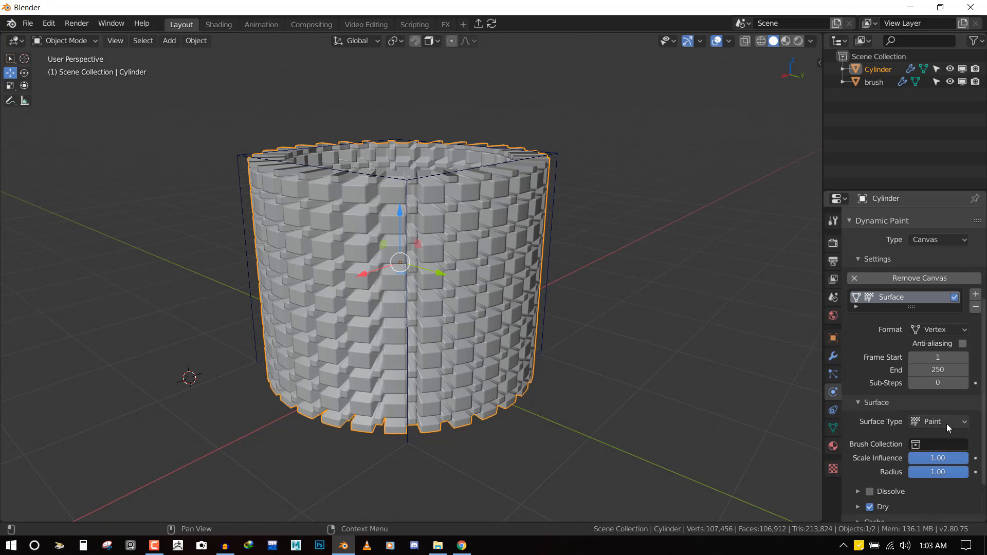
click(937, 421)
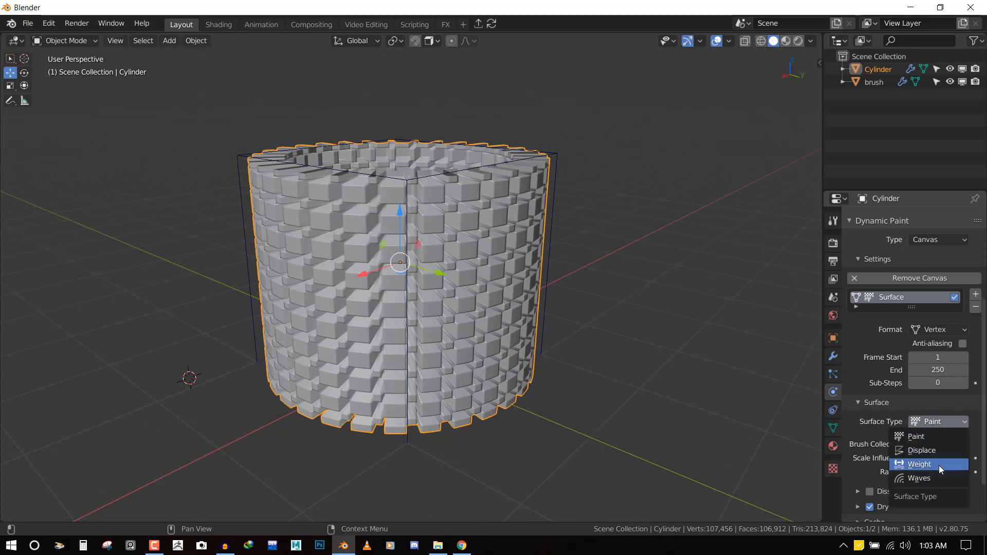
click(920, 463)
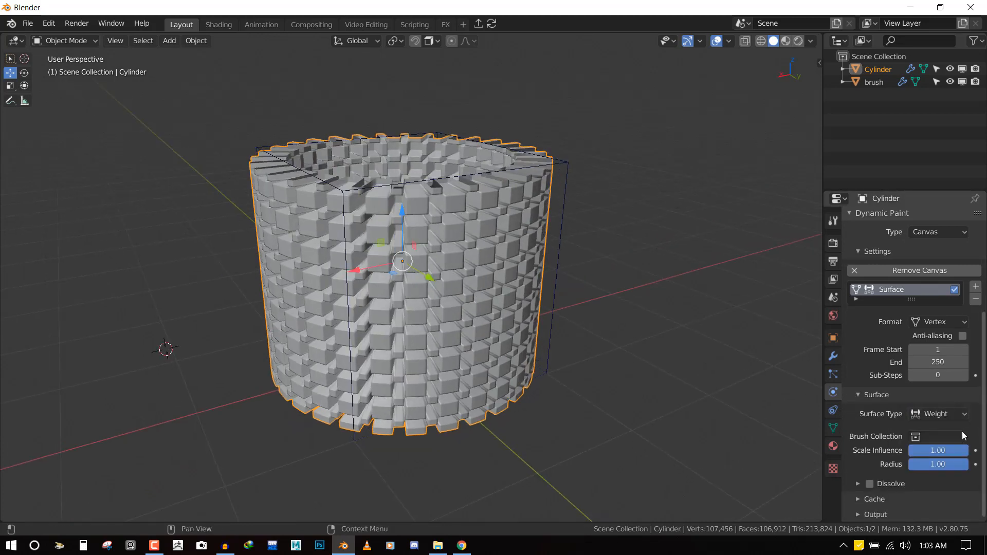
scroll(down, 3)
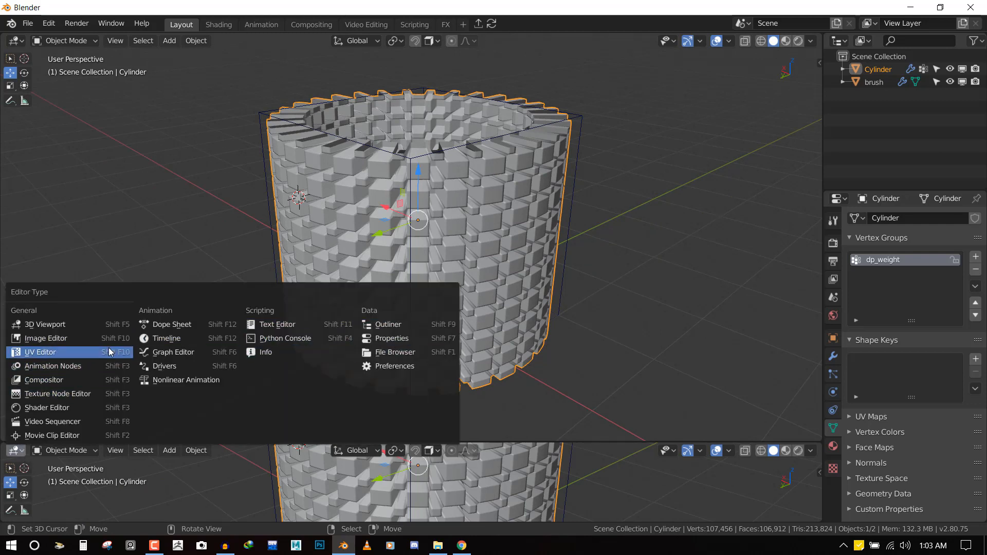
mouse_move(178, 332)
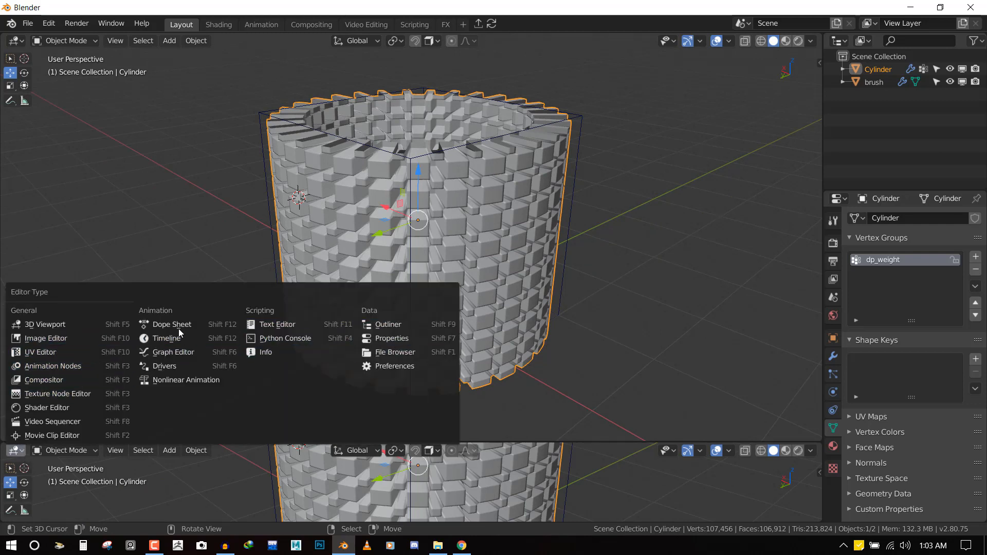
- Switch the lower area's editor type to Timeline
click(167, 339)
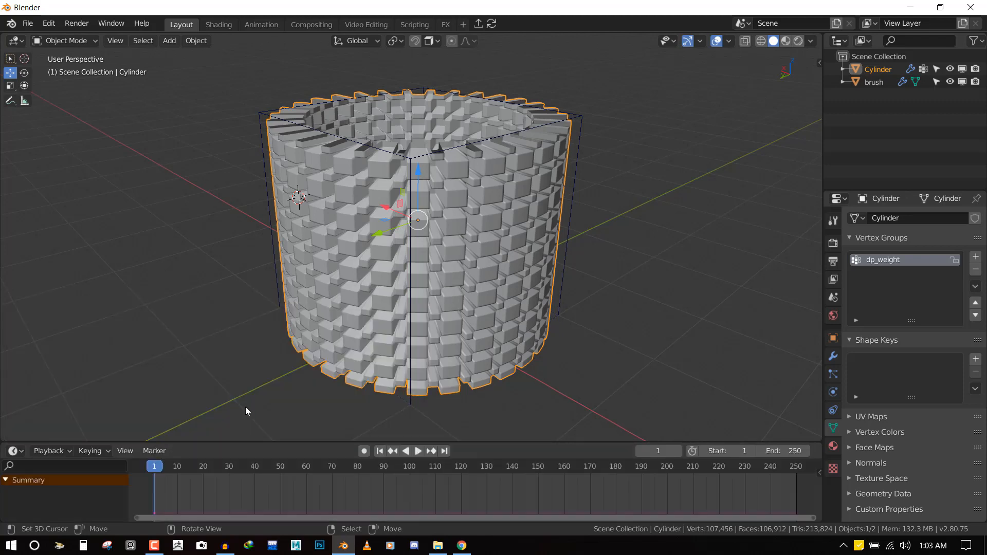
mouse_move(145, 471)
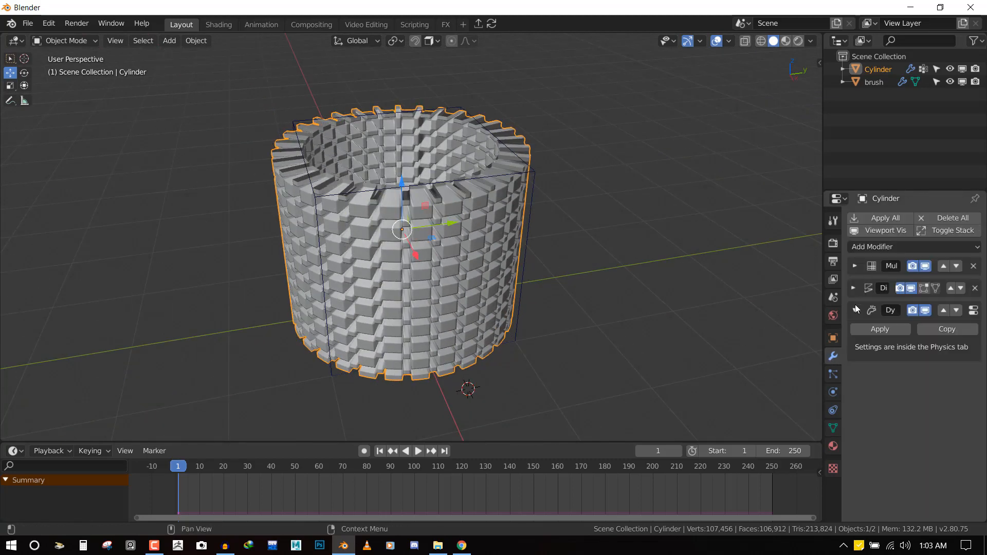
- Add a Mask modifier on the dp_weight vertex group with threshold 0.5
click(912, 246)
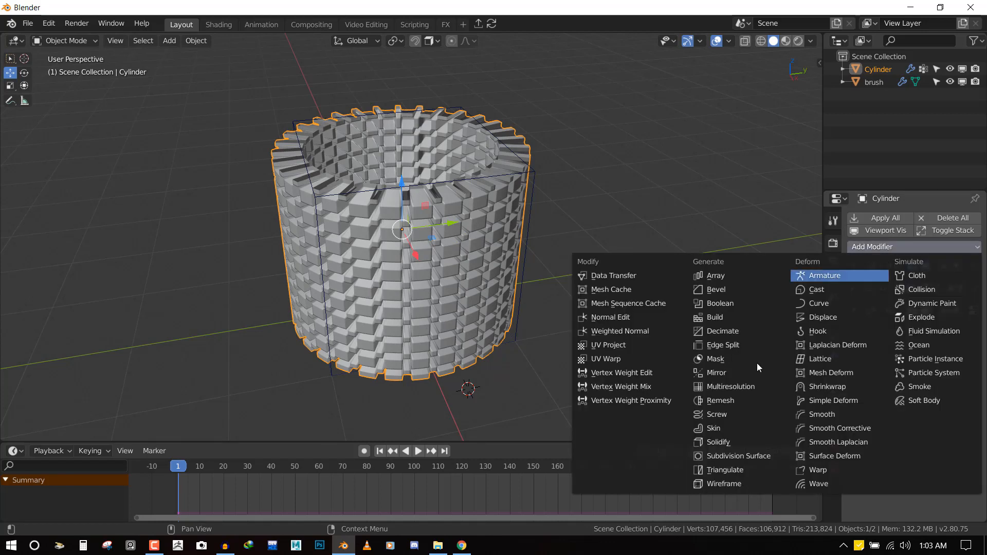
click(715, 359)
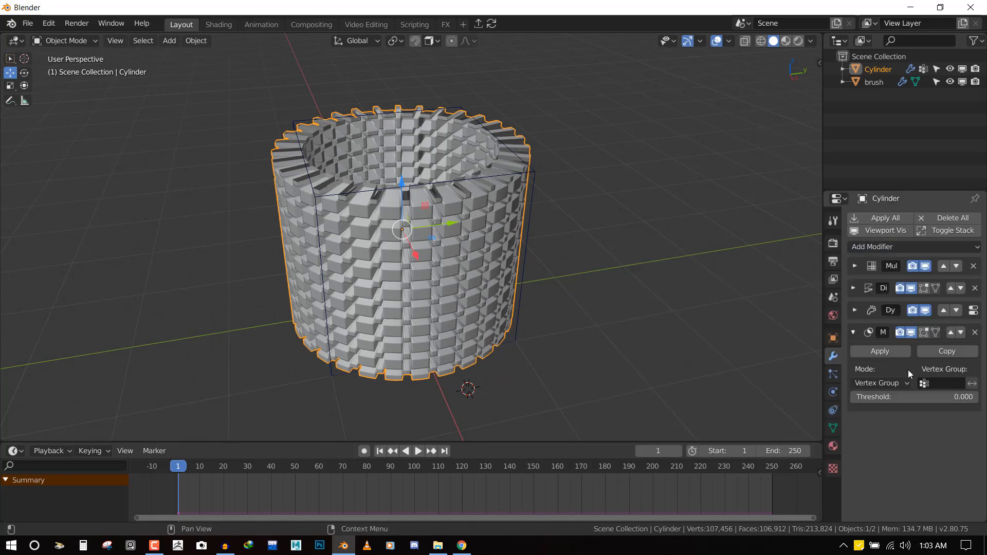
click(950, 383)
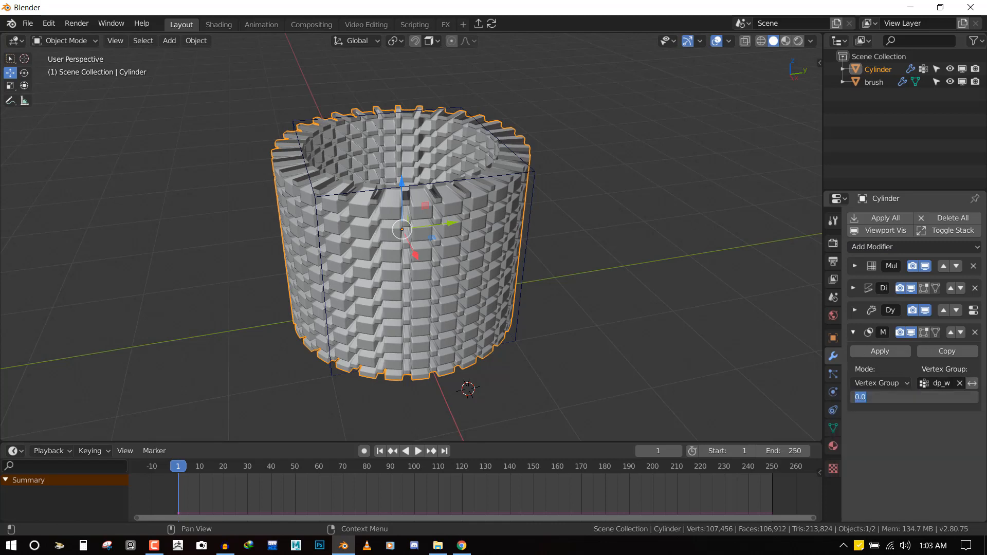
text(.5)
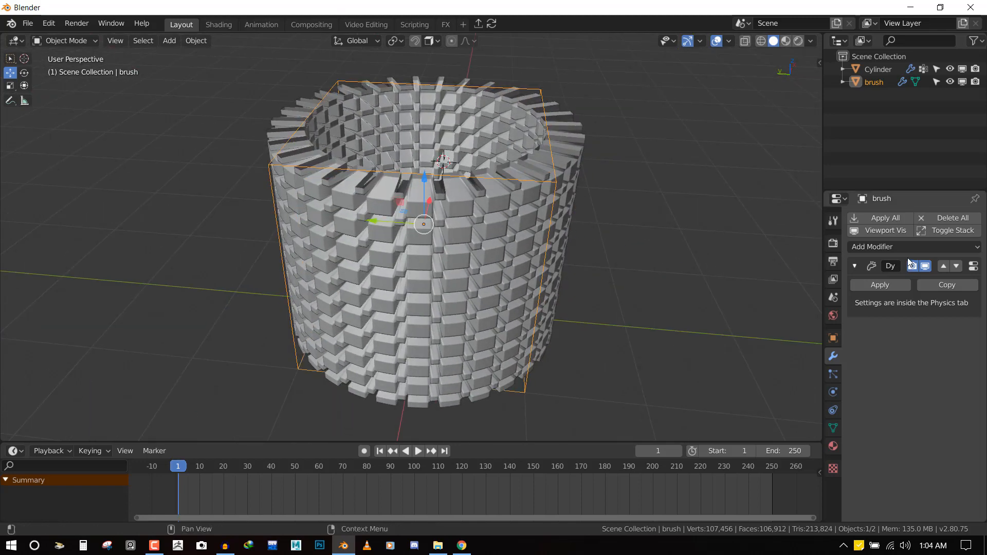
- Add a Displace modifier to brush and apply its rotation and scale
click(911, 246)
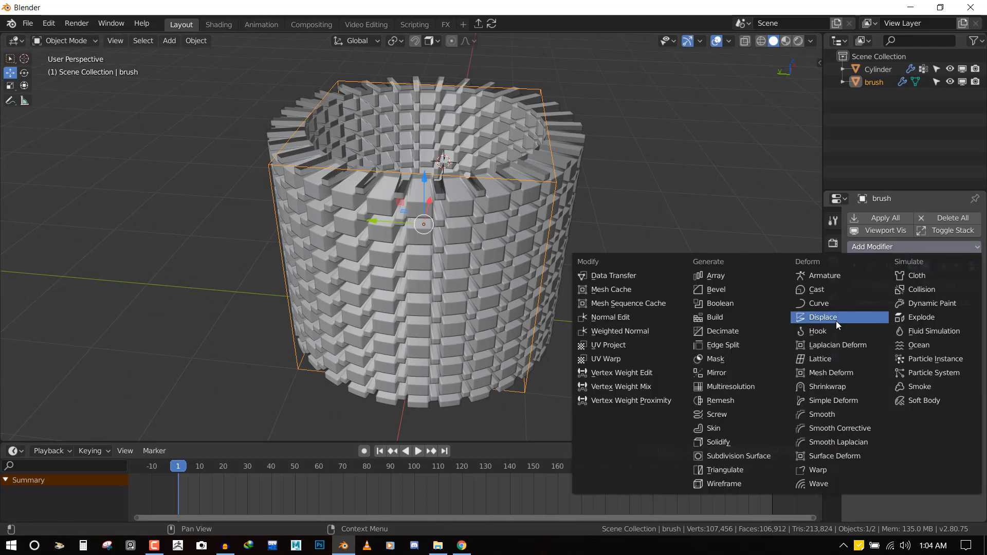
click(822, 317)
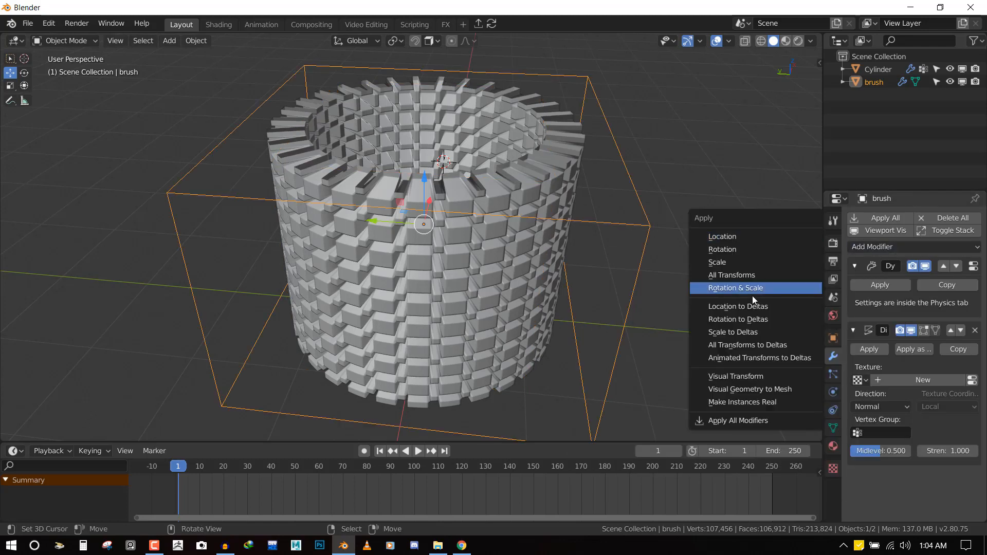
click(733, 288)
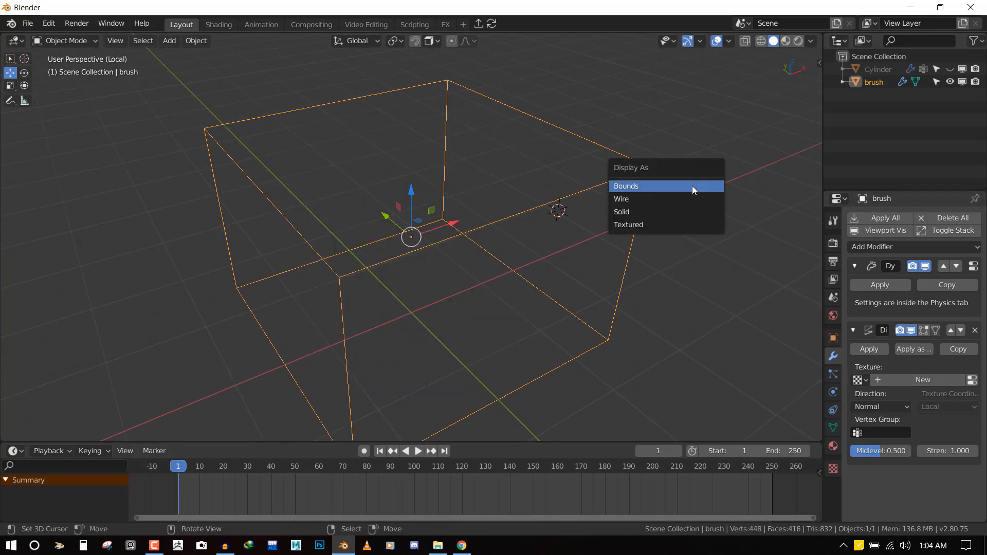
- Display the brush as Solid and set its Displace midlevel to 0 and strength to -0.5
click(622, 212)
text(-1)
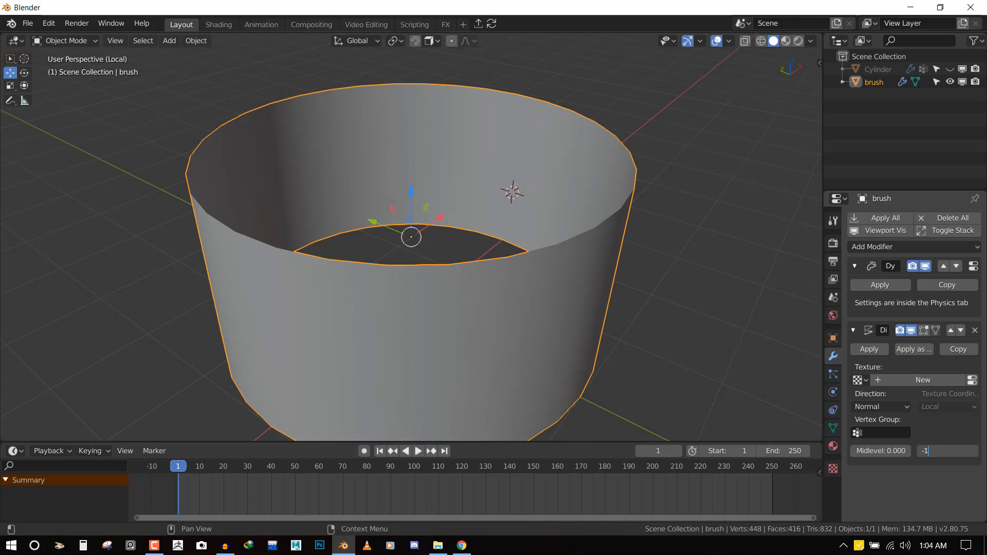
key(Return)
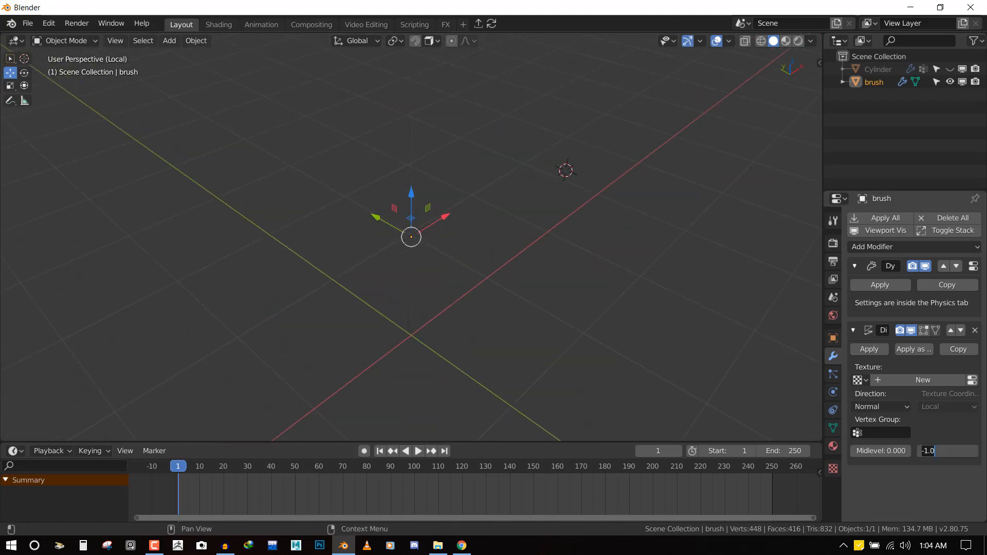
text(-.5)
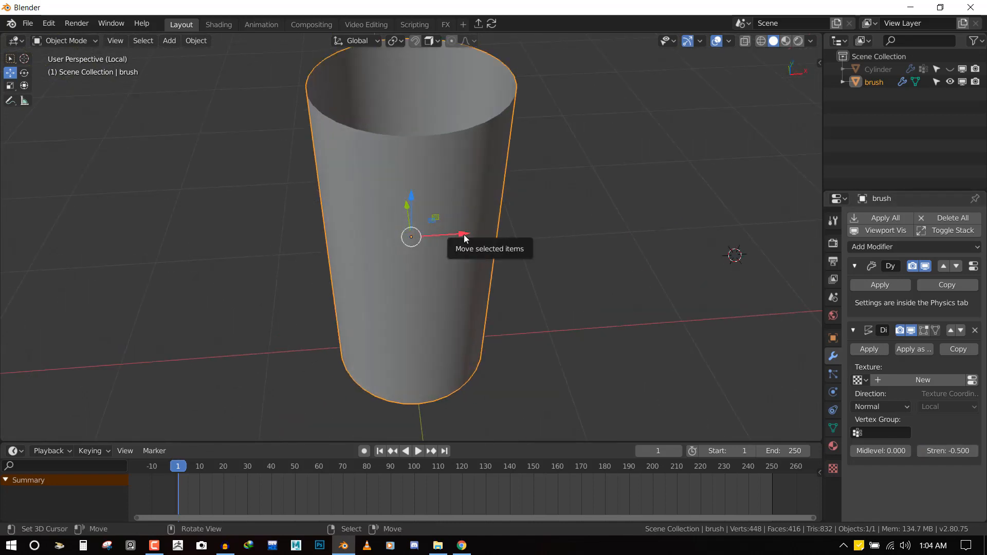
mouse_move(913, 348)
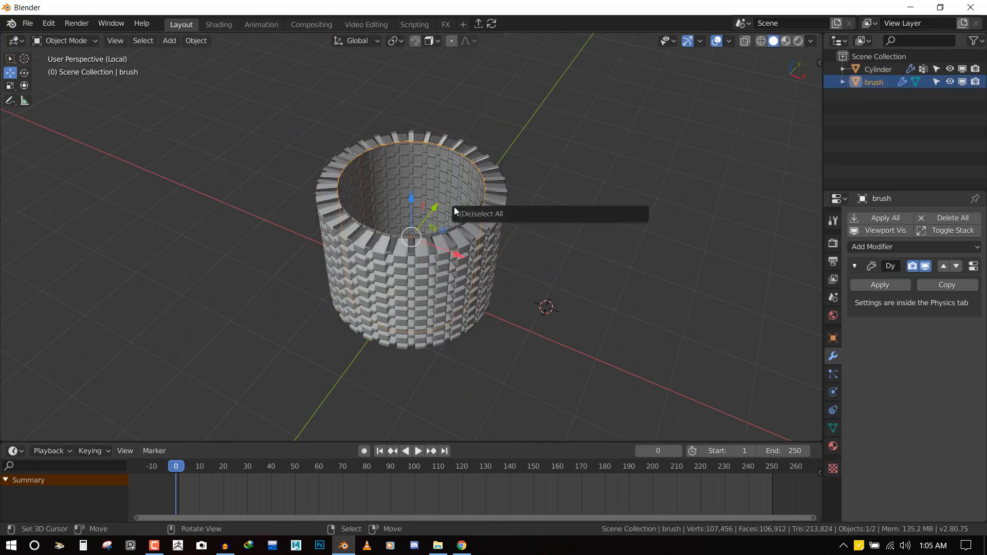
- Set the brush's Viewport Display 'Display As' option to Bounds
click(390, 117)
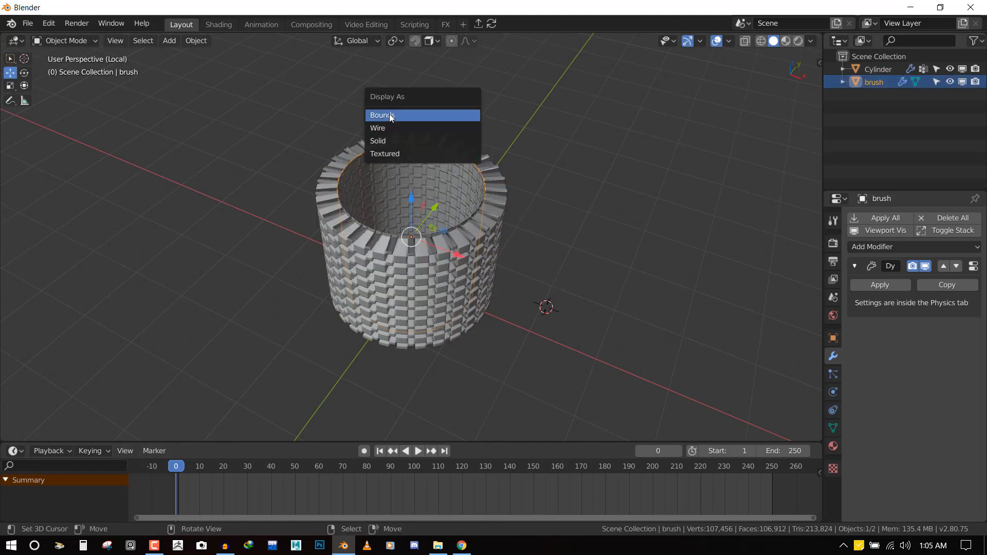
click(381, 115)
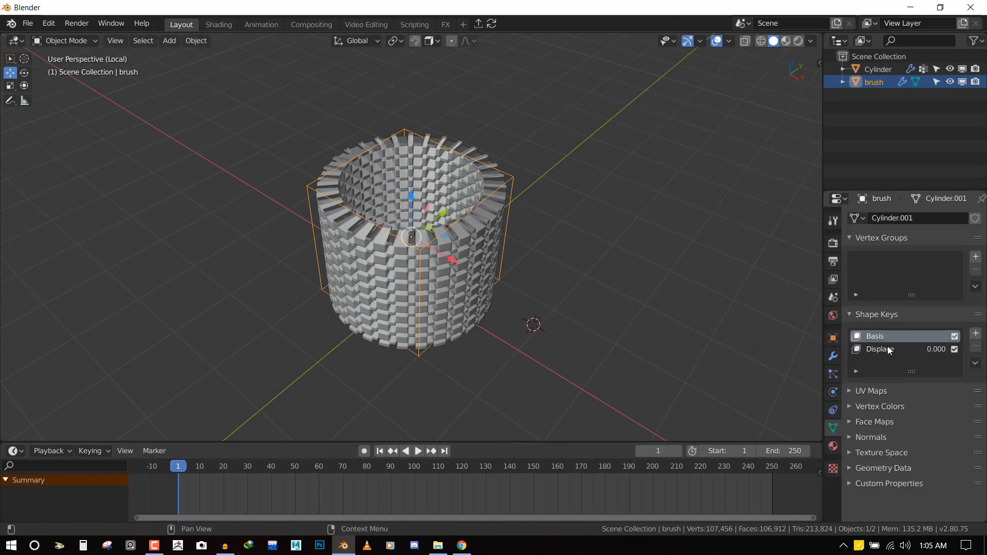
- Make the Displace shape key active, then select the Cylinder object
click(880, 348)
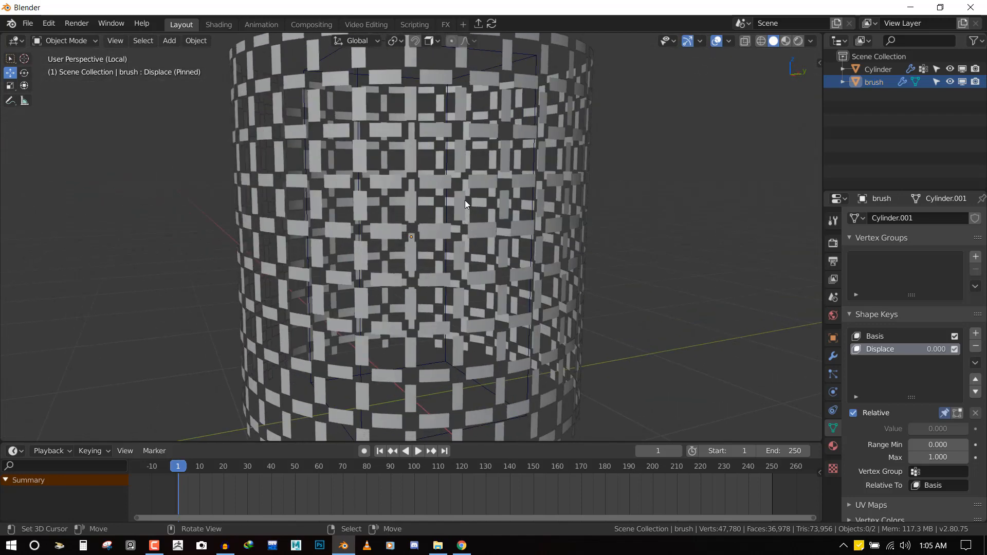
click(877, 68)
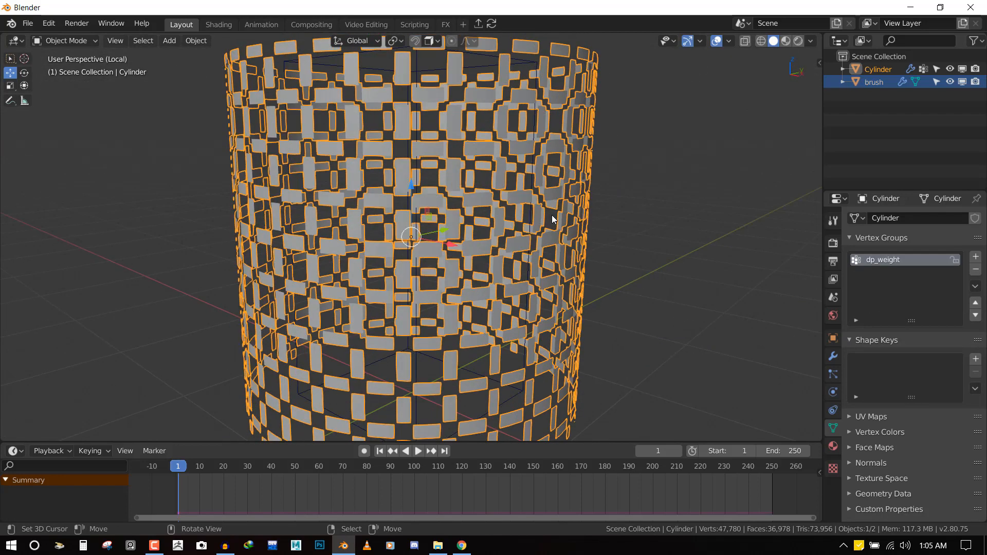
scroll(down, 3)
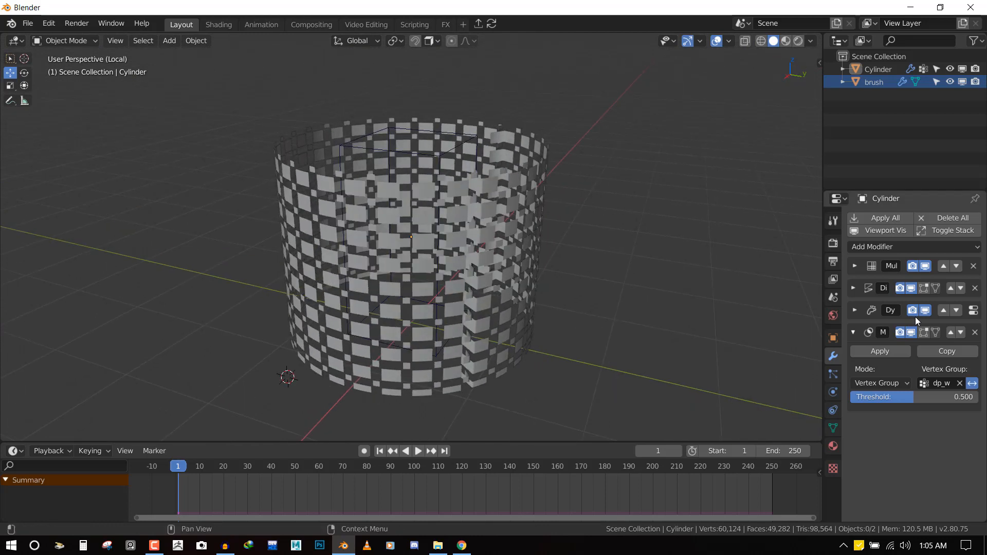
- Load mesh_hexagonal_alpha.jpg into the cylinder's texture from the thumbnail file browser
click(854, 332)
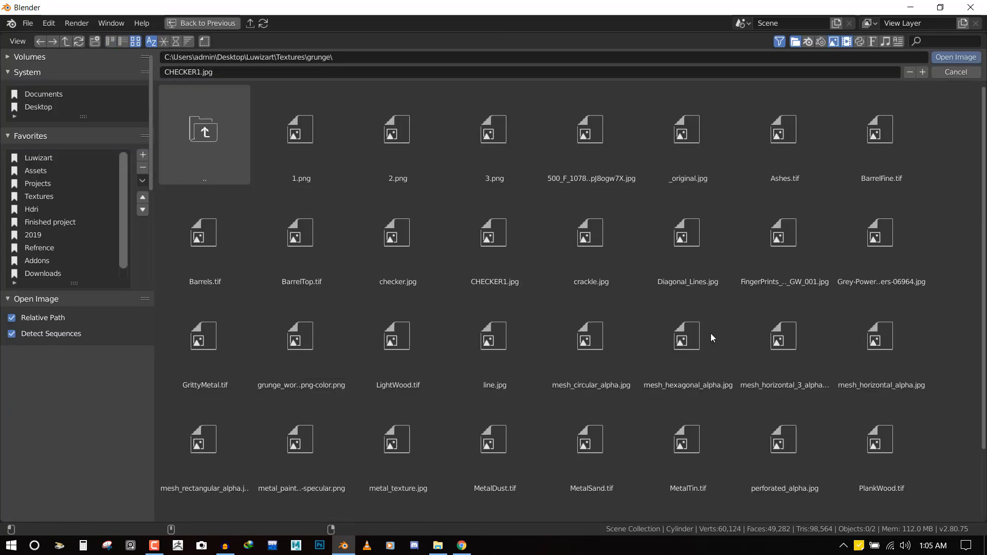
click(687, 336)
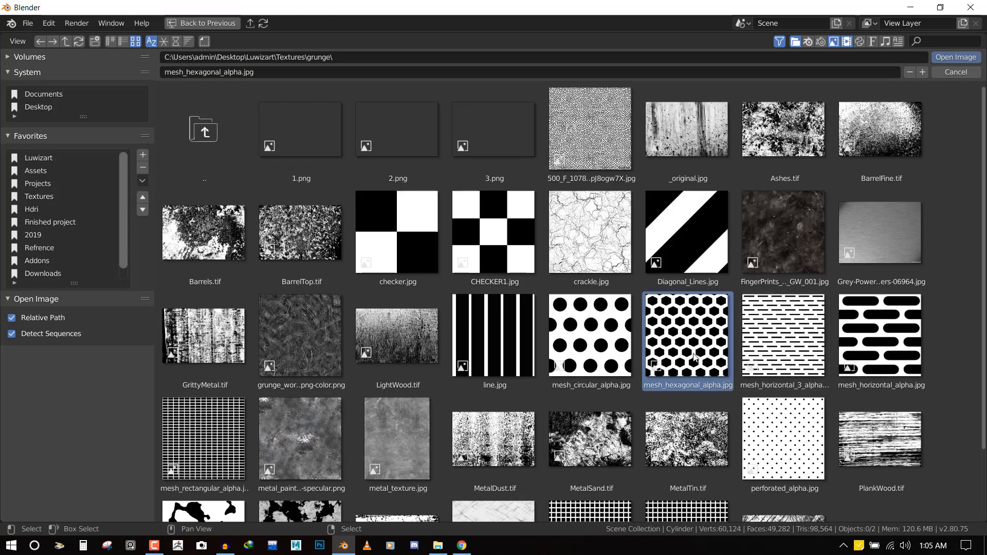
click(954, 56)
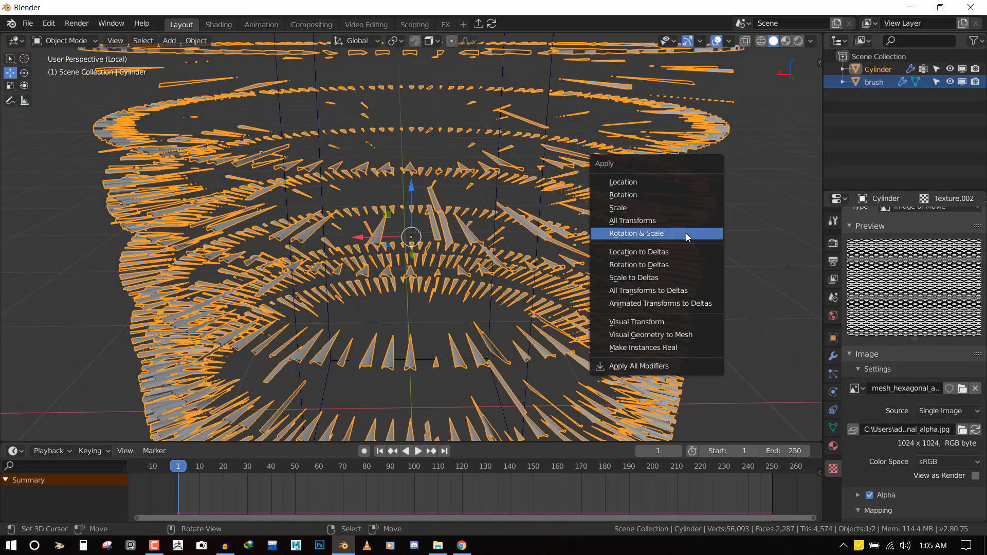
- Set the hexagonal texture's Mapping Repeat X and Y to 10
click(635, 234)
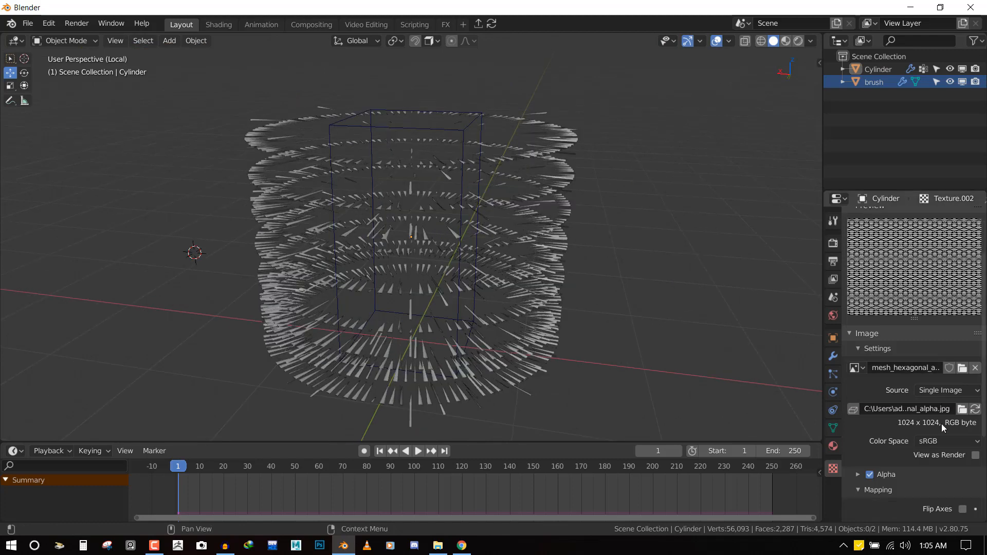
scroll(down, 3)
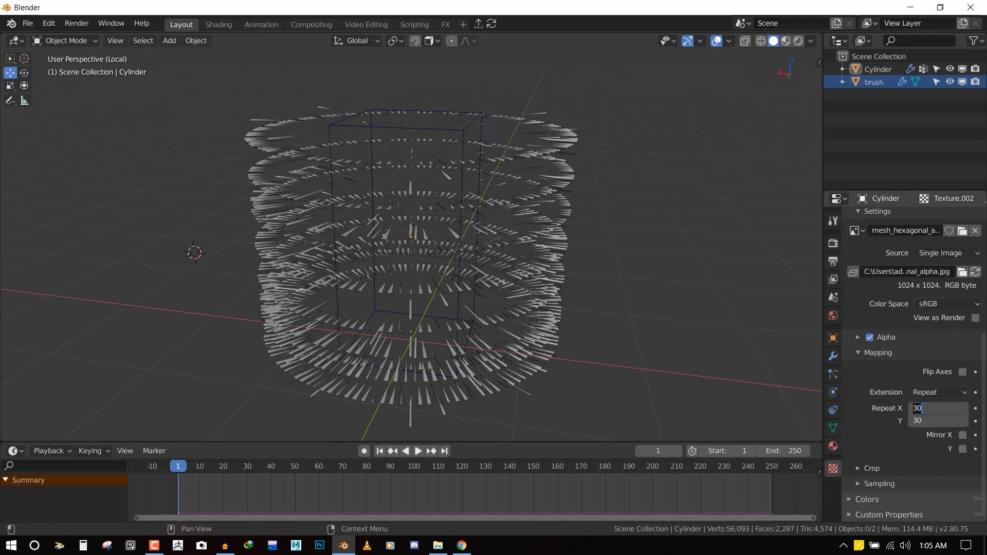
text(10)
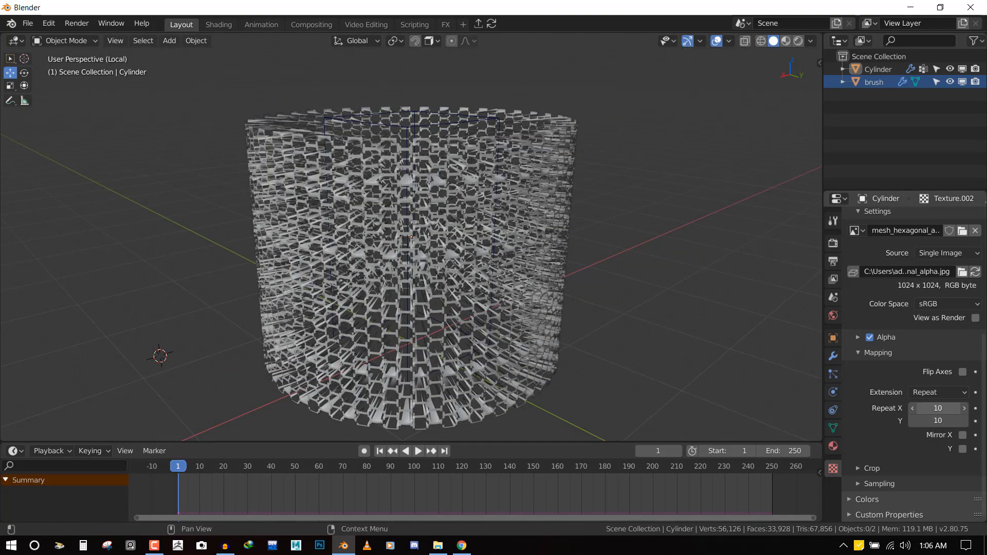
- Expand the cylinder's Multires modifier in the modifier stack
click(937, 407)
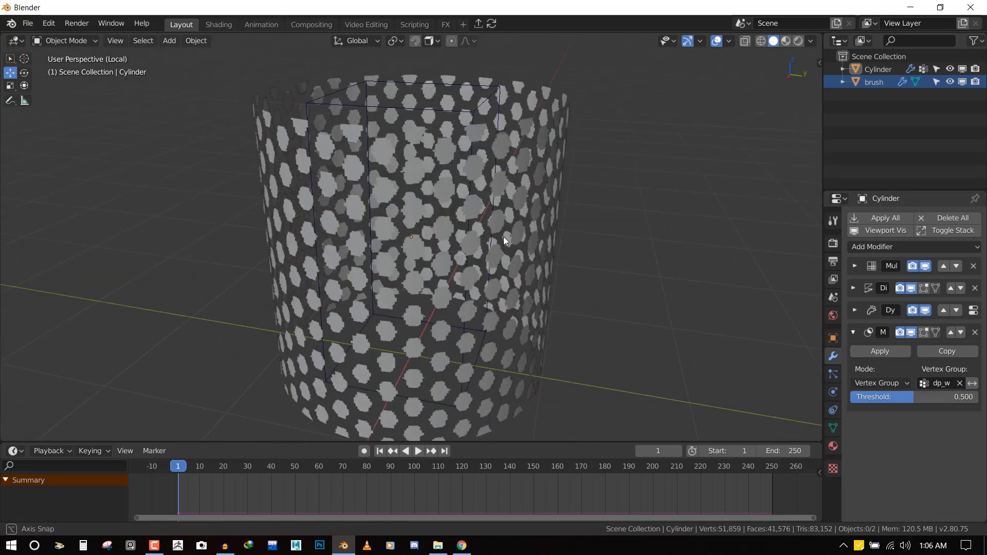
scroll(down, 3)
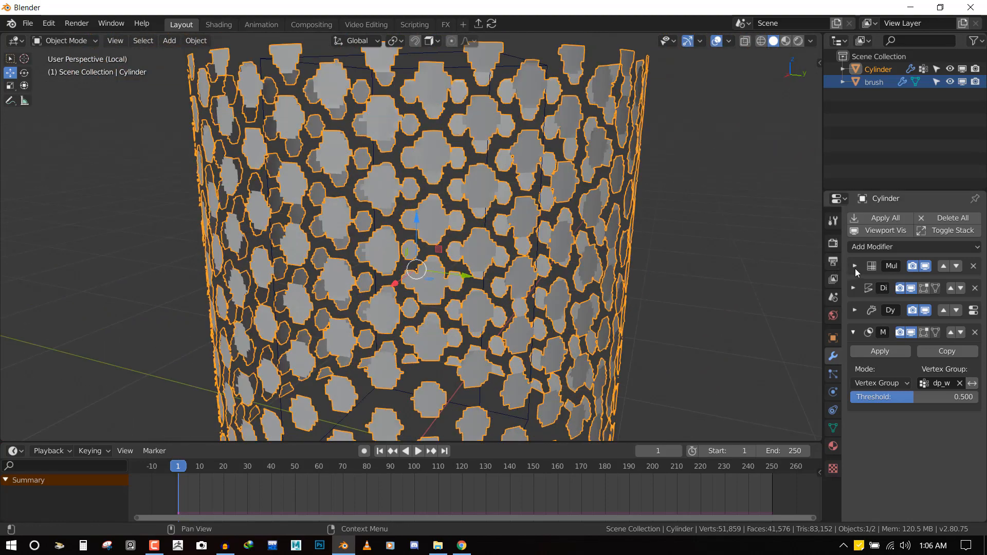
click(854, 265)
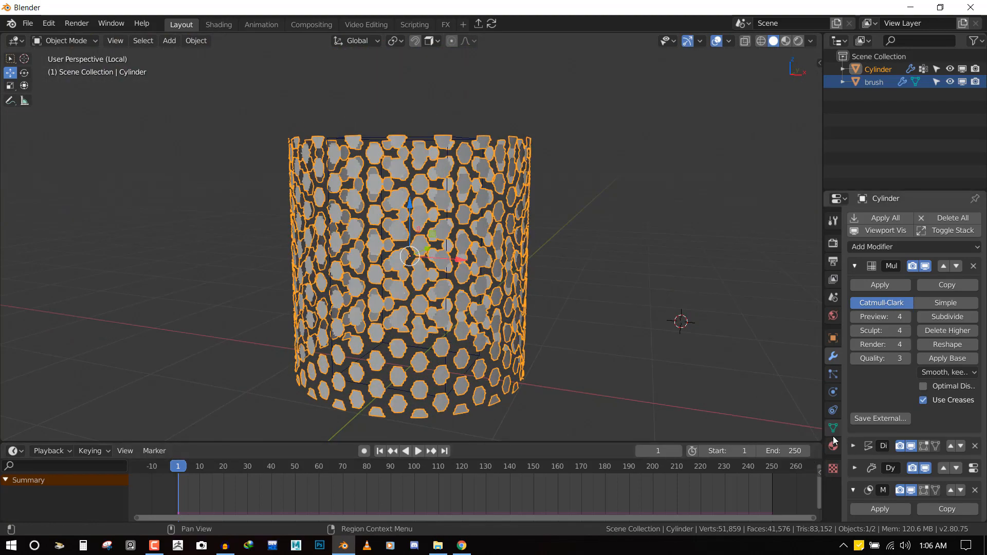
- Switch the texture image to CHECKER1.jpg and set Repeat X and Y to 30
click(856, 230)
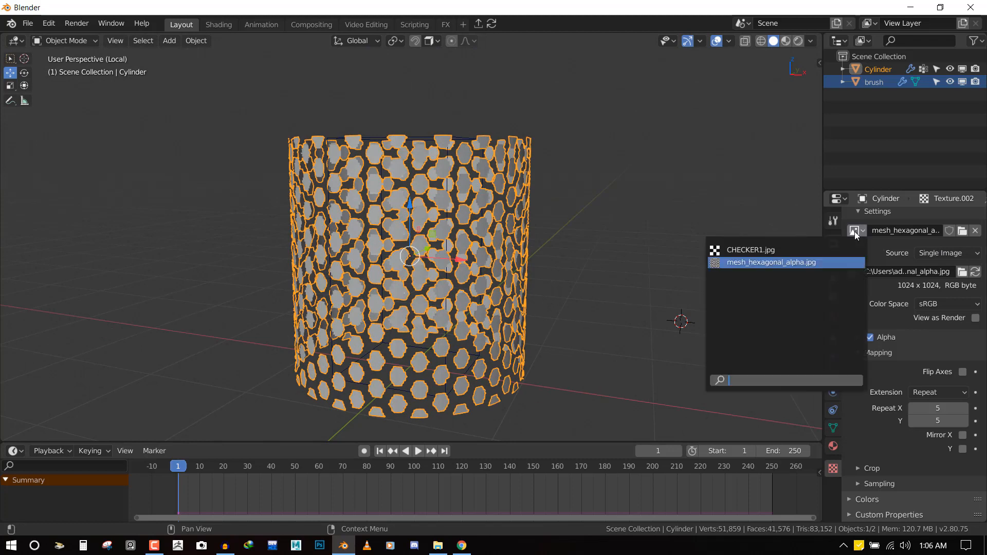
click(749, 249)
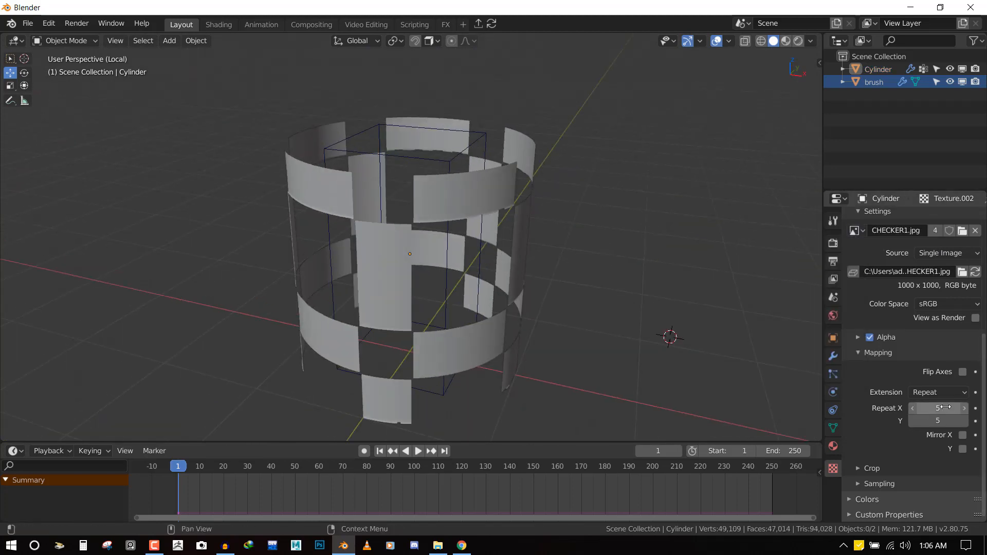
click(938, 407)
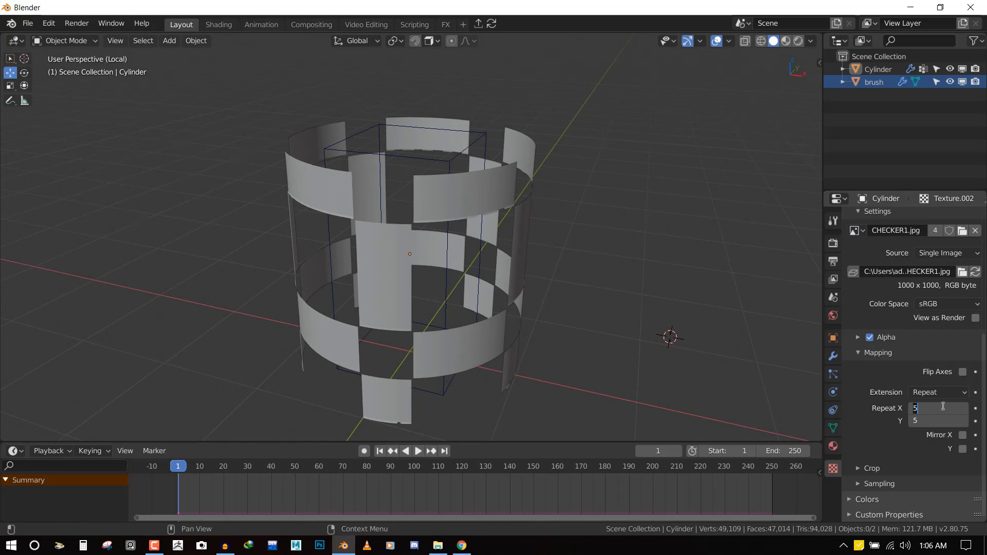
text(30)
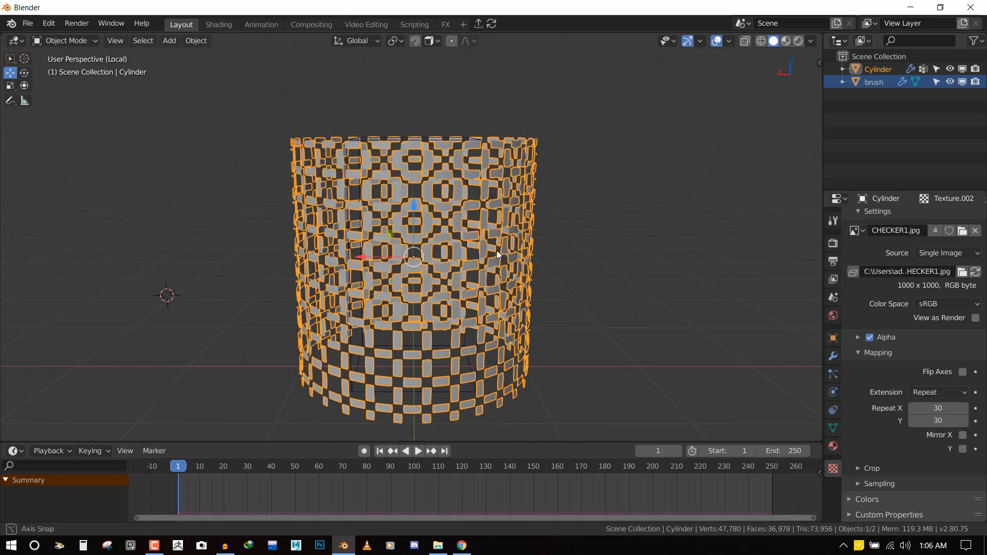
- Convert the masked cylinder to a mesh and turn on wireframe display
click(196, 40)
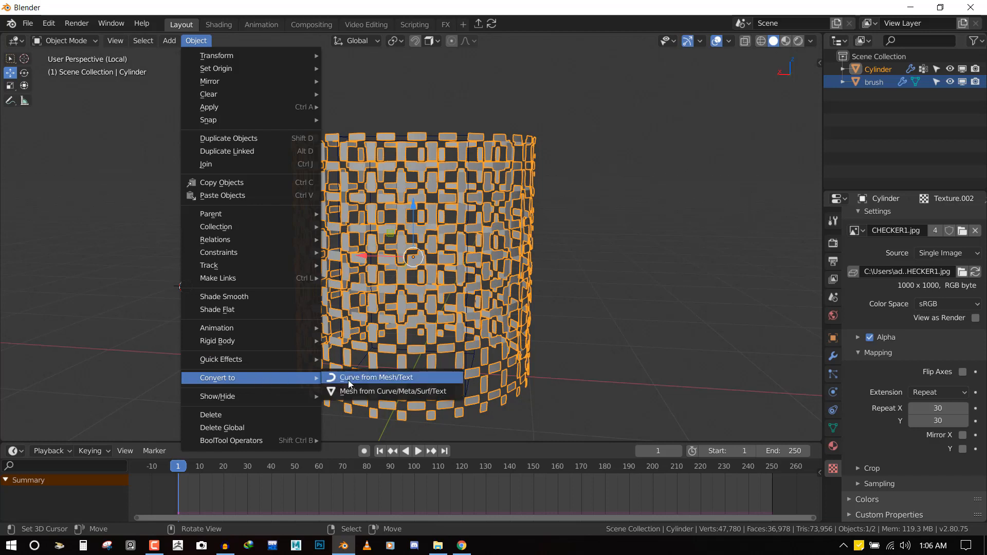
mouse_move(371, 385)
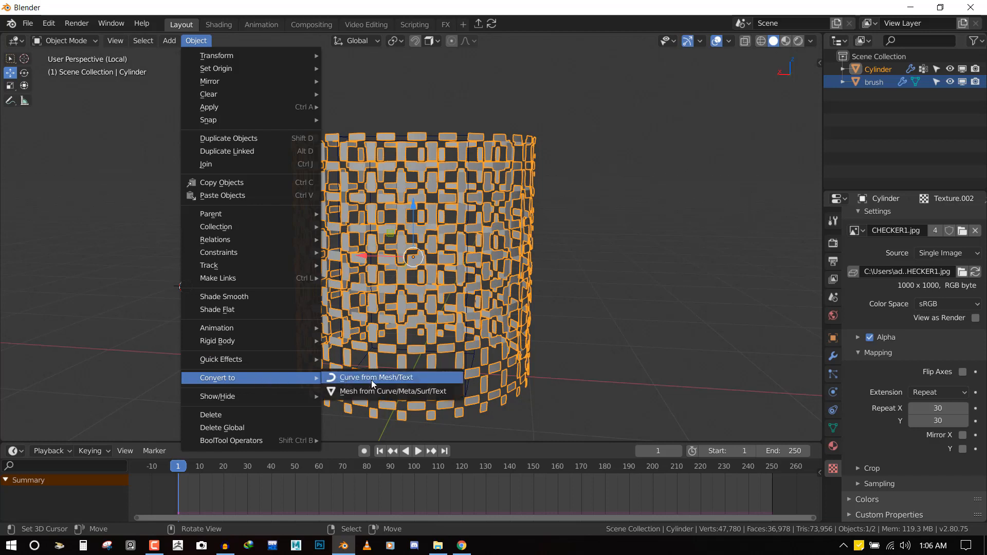
mouse_move(392, 391)
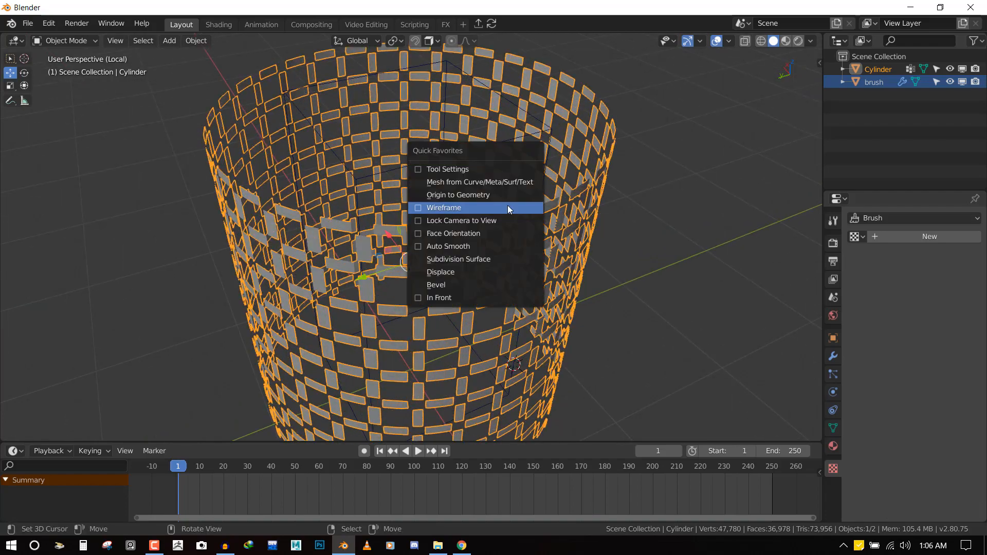
click(444, 208)
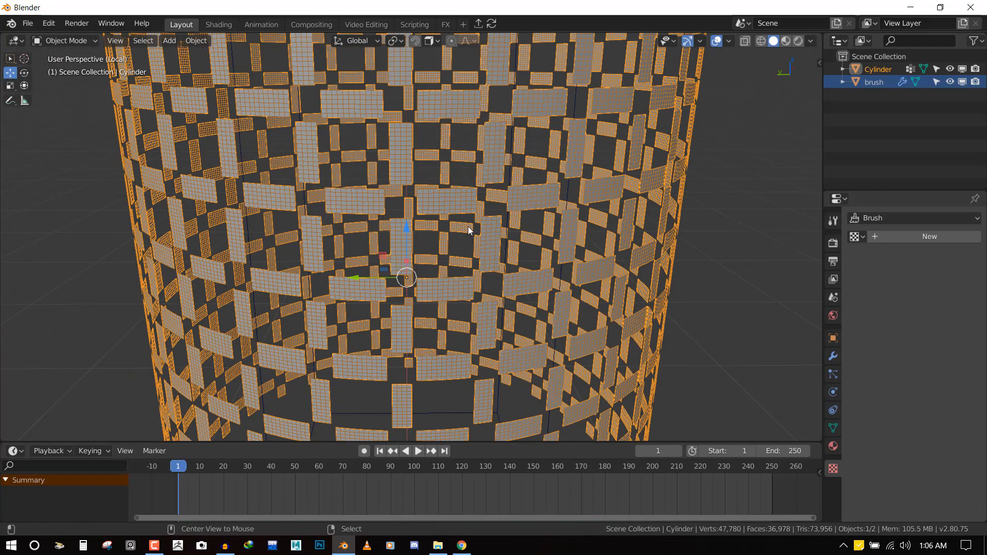
click(448, 219)
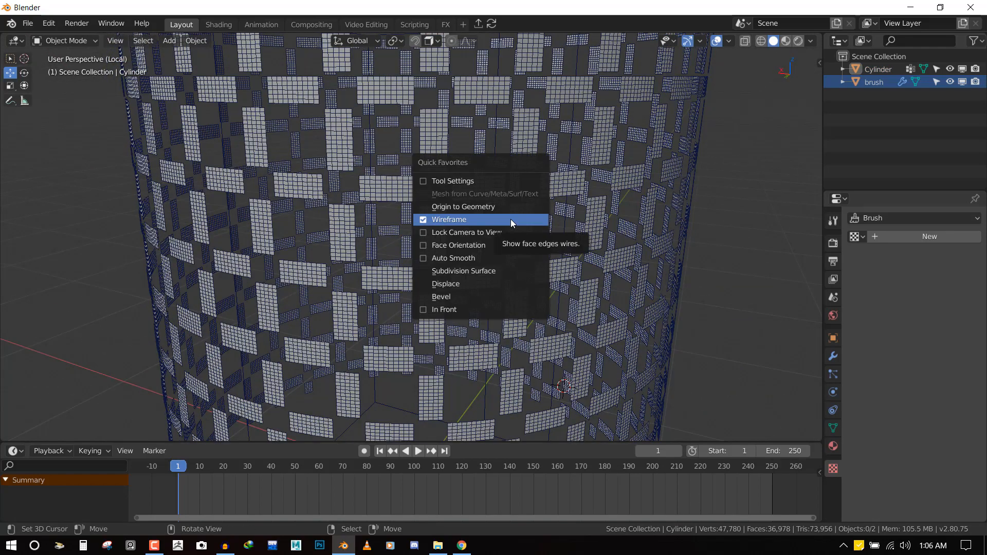
click(449, 219)
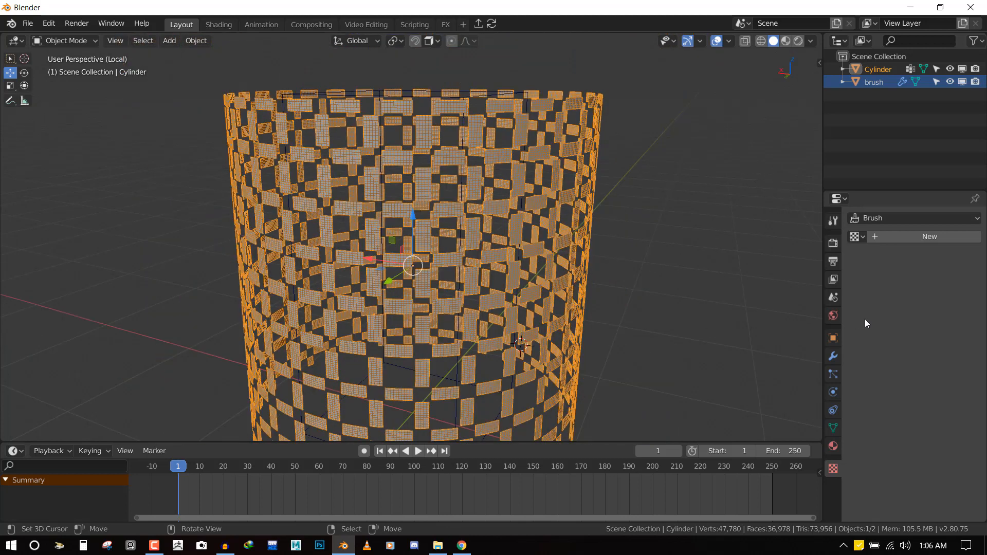
- Add a Decimate modifier with Collapse Ratio 0.1, then select the brush object
click(832, 356)
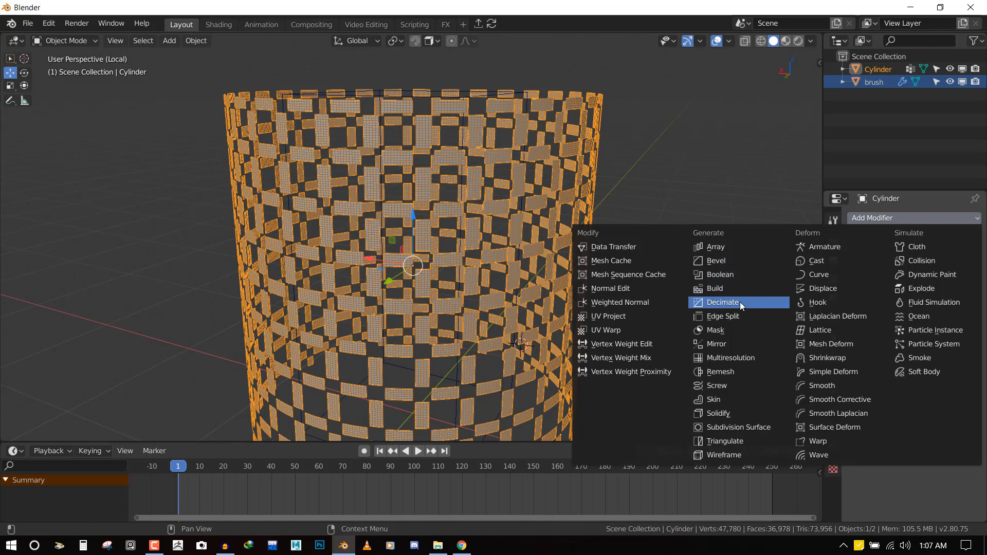
click(722, 302)
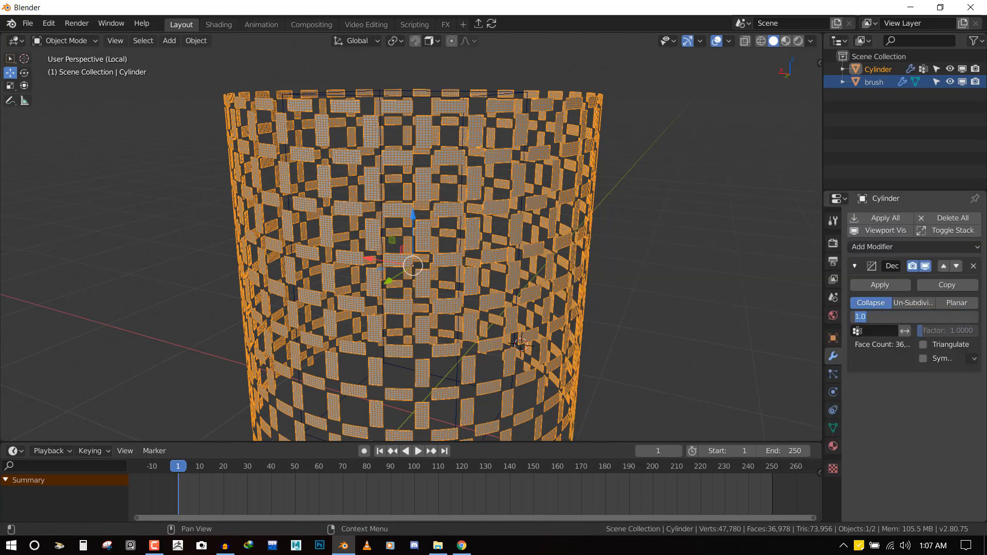
text(0.1000)
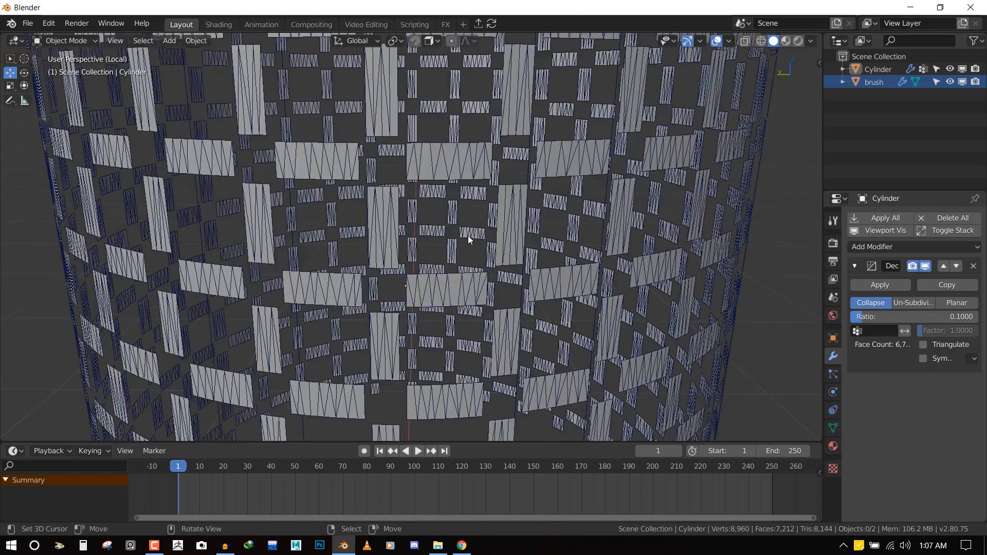
click(913, 317)
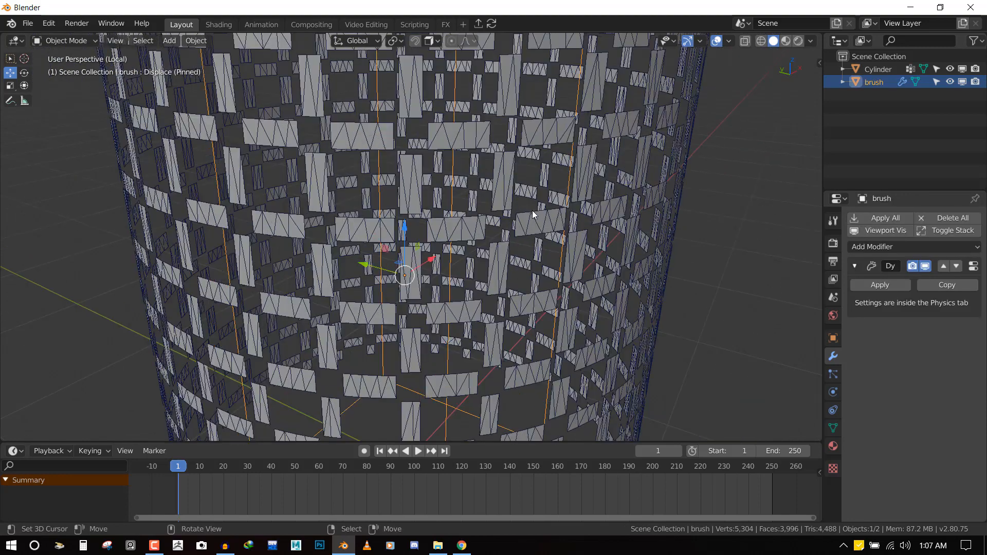
- Delete the brush object and return to Object Mode
key(x)
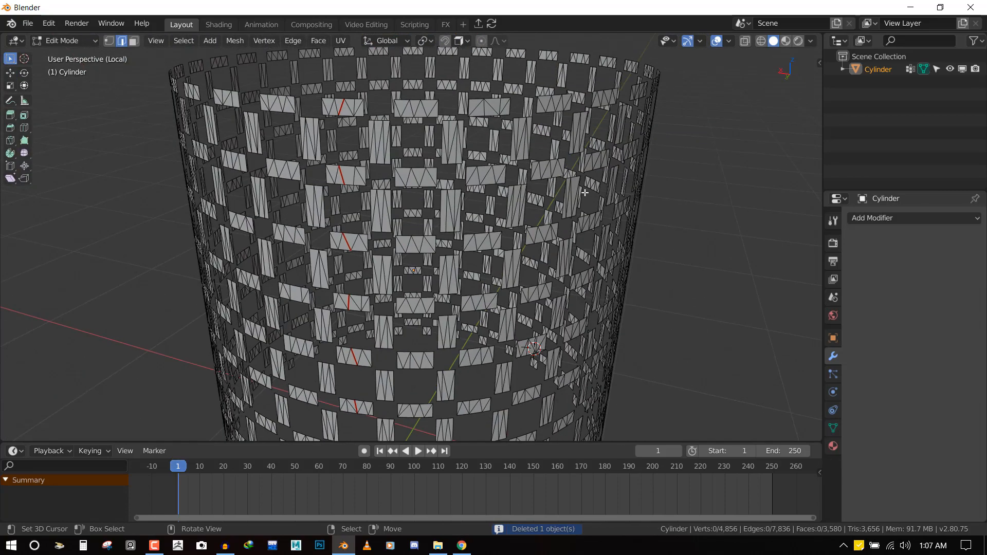
key(Tab)
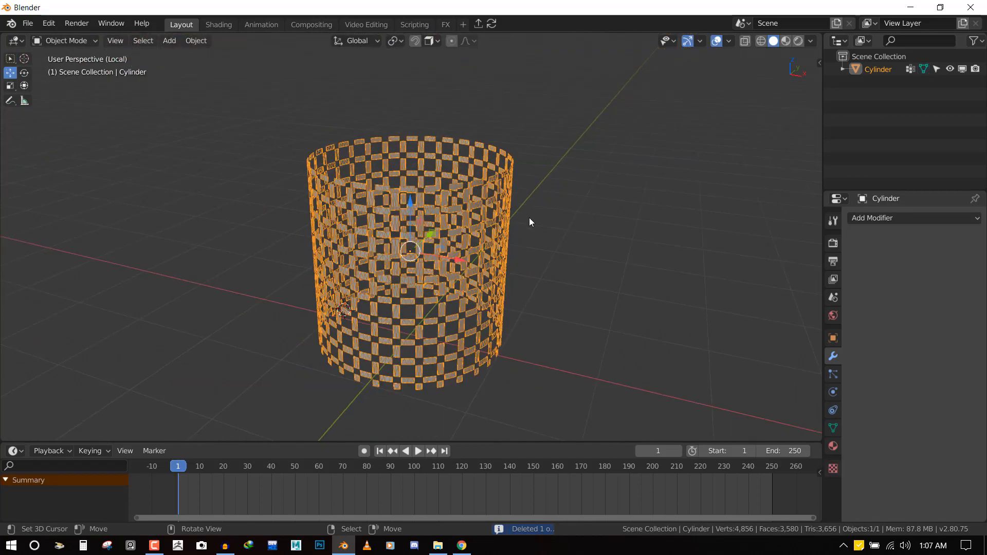